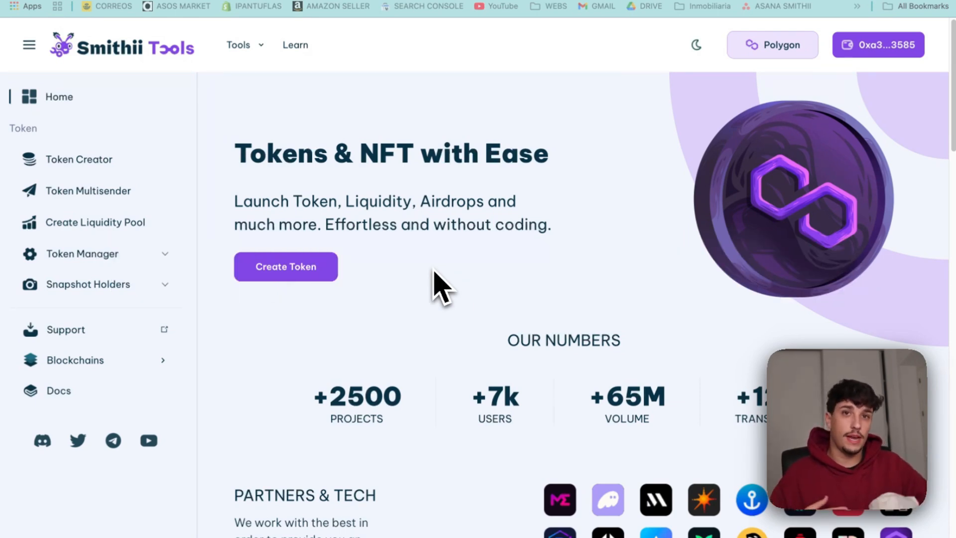
mouse_move(665, 97)
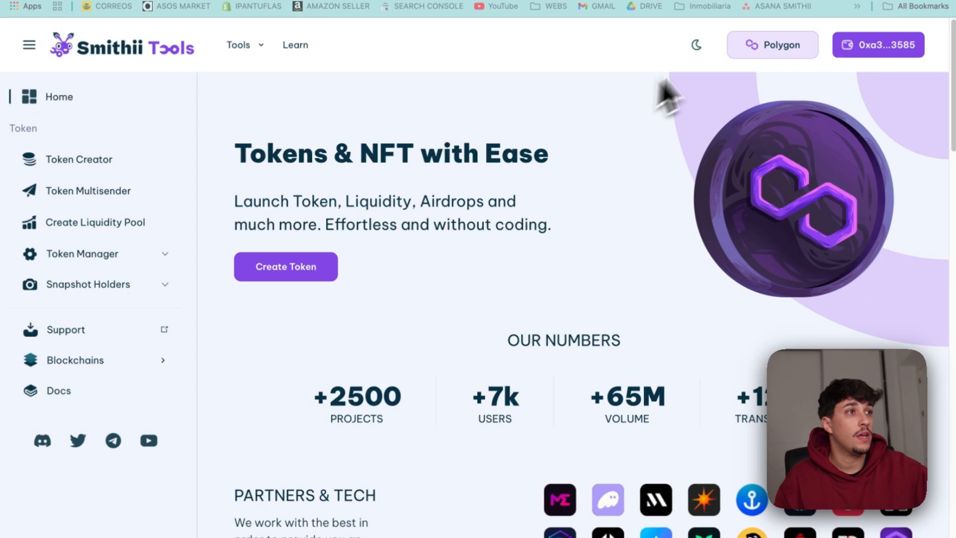
Open the Polygon Token Creator form with the sidebar collapsed for a wider view
click(772, 44)
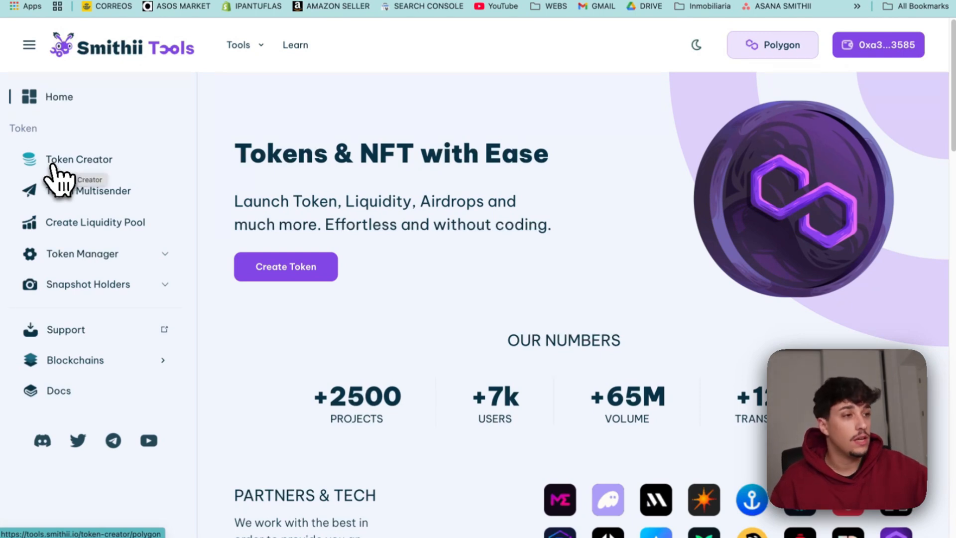
click(79, 160)
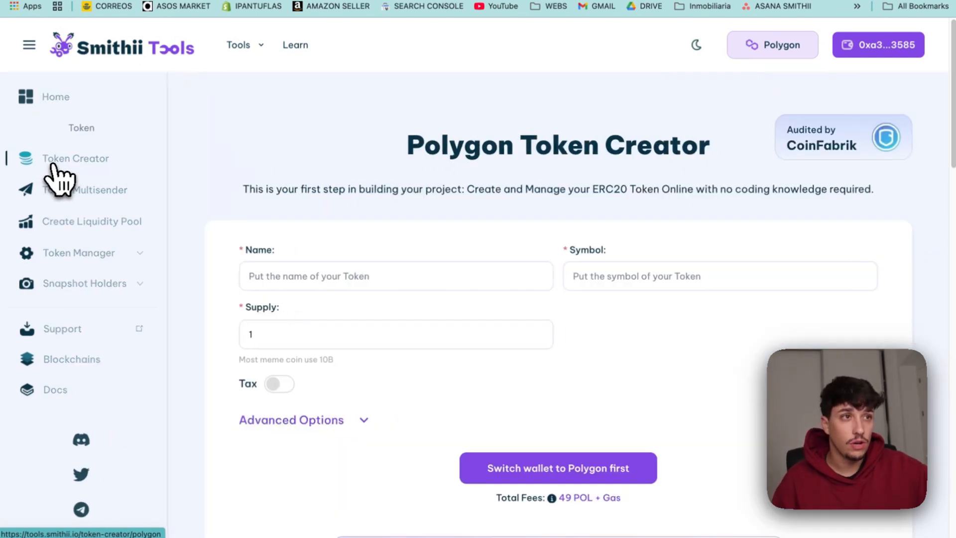
click(29, 45)
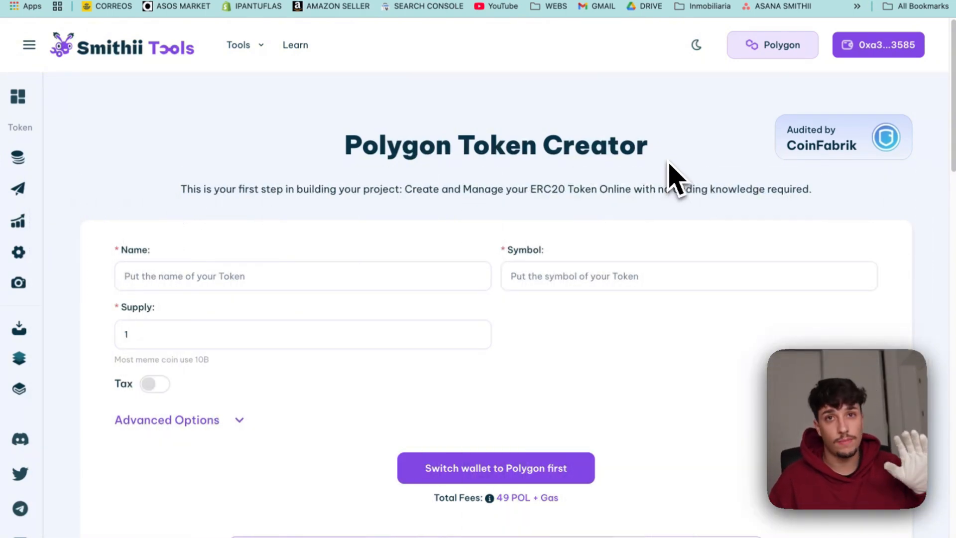
mouse_move(787, 171)
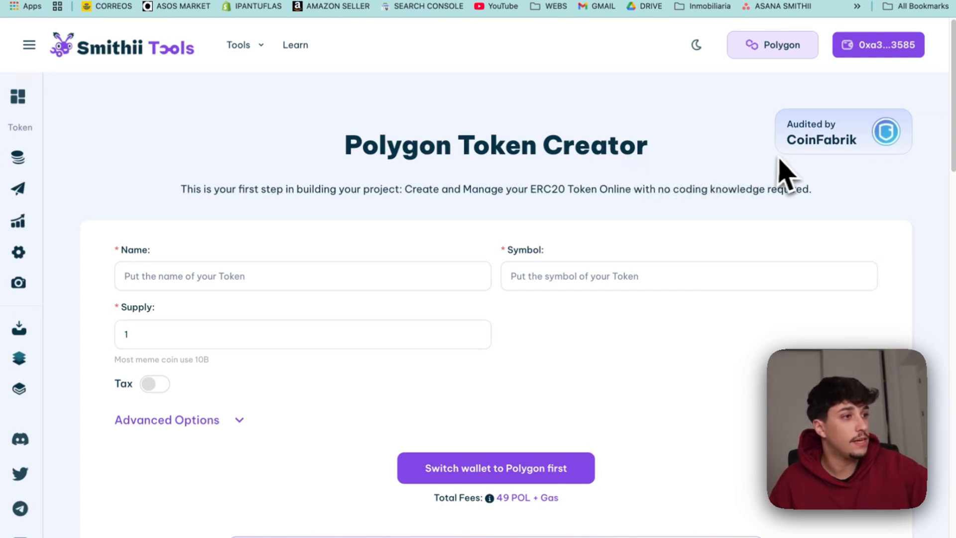
mouse_move(811, 146)
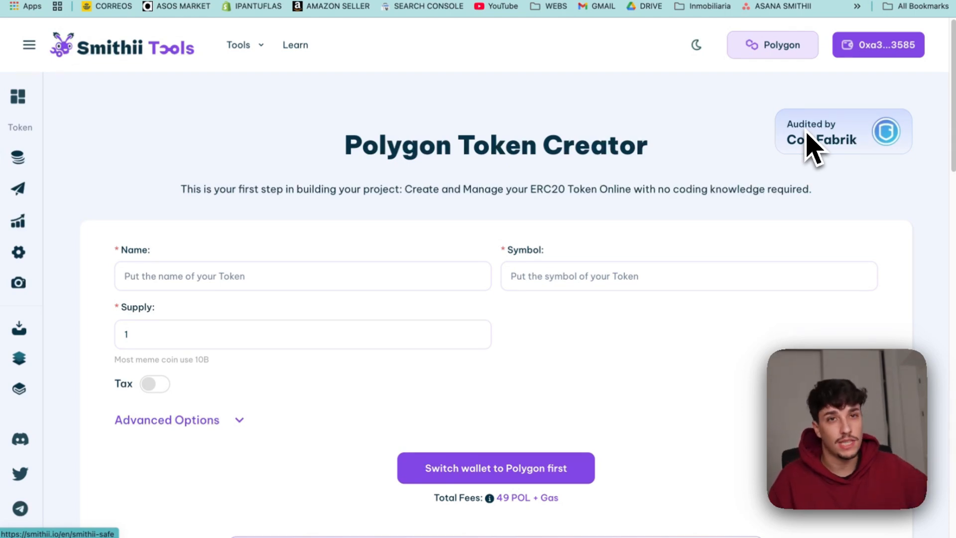
scroll(down, 3)
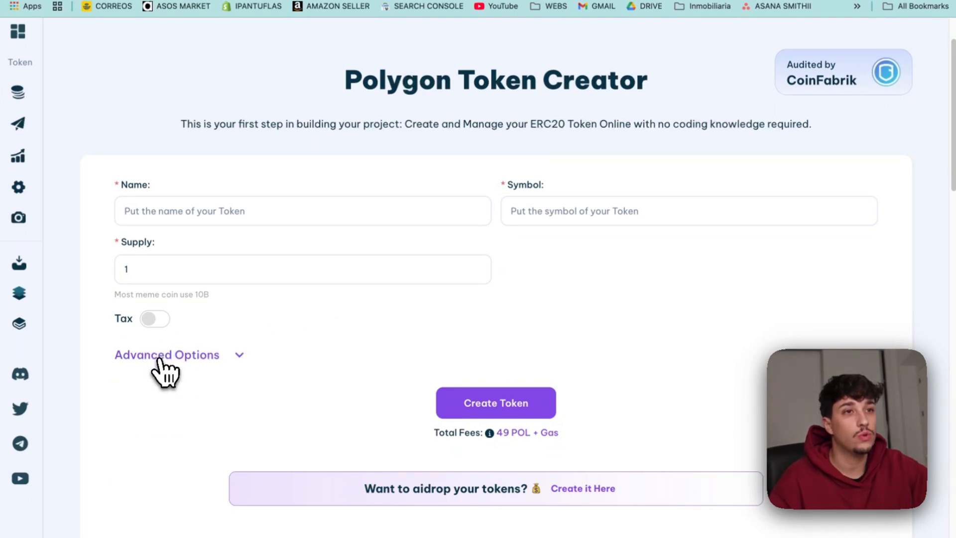
Expand Advanced Options to reveal multi-wallet distribution, Anti Bot, Anti Whale and Airdrop Mode
click(166, 354)
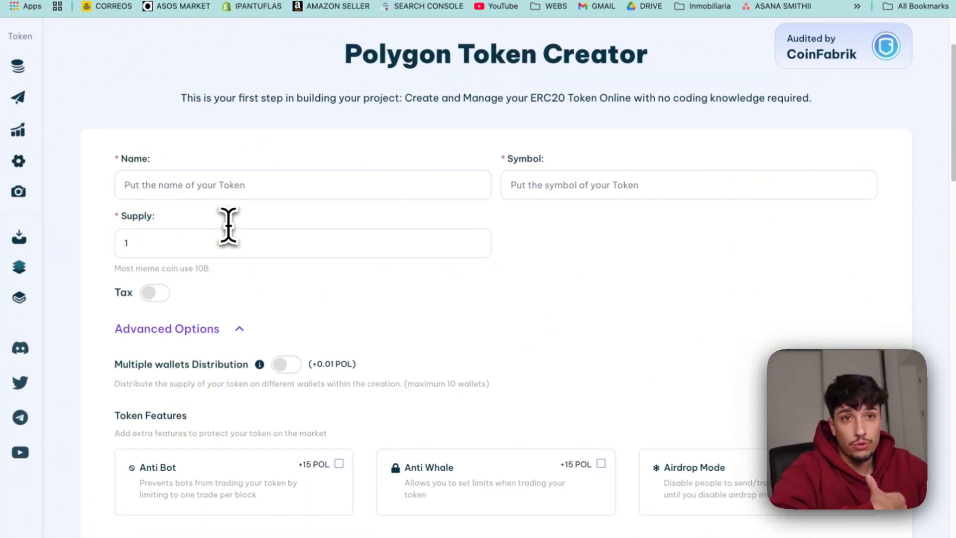
mouse_move(217, 226)
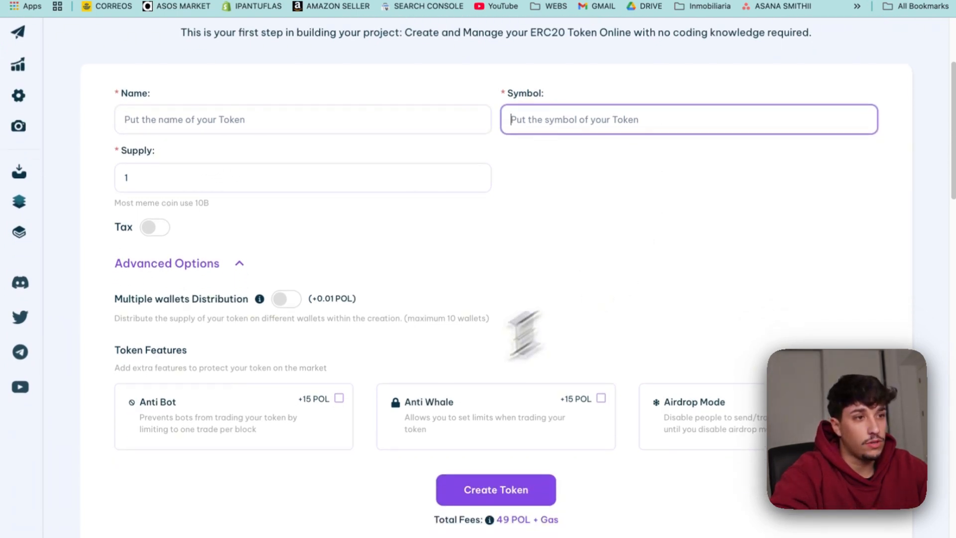
mouse_move(648, 409)
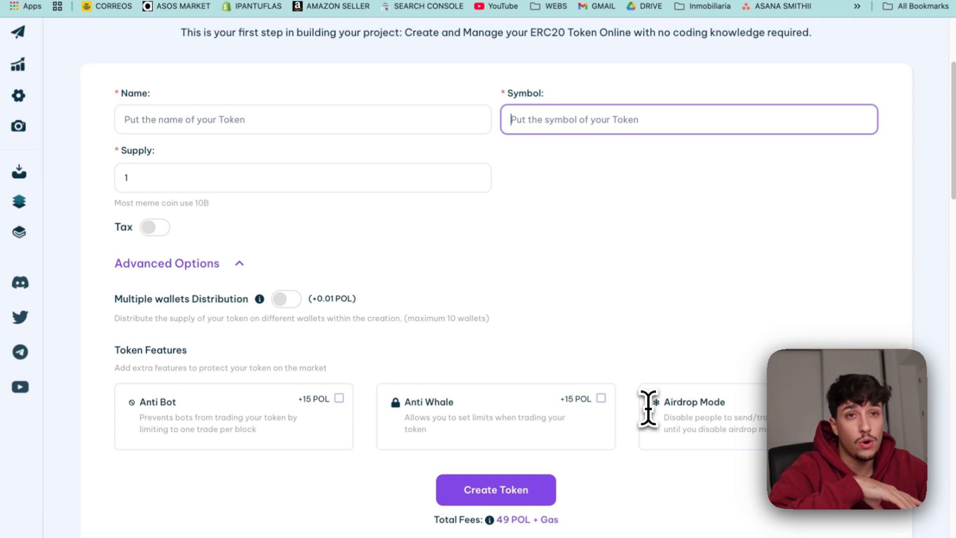
scroll(up, 3)
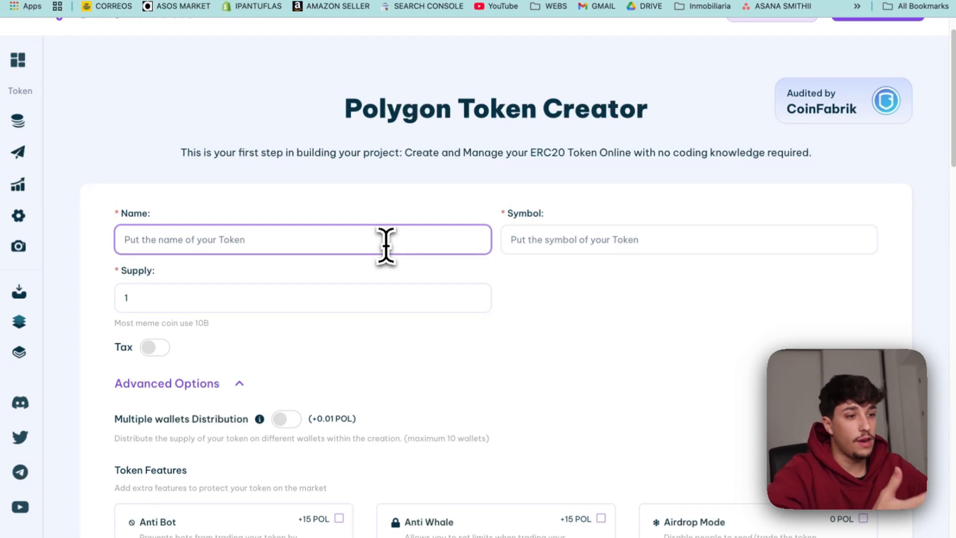
Enter 'jorge' as the token name and symbol with a supply of 1,000,000
text(jorge)
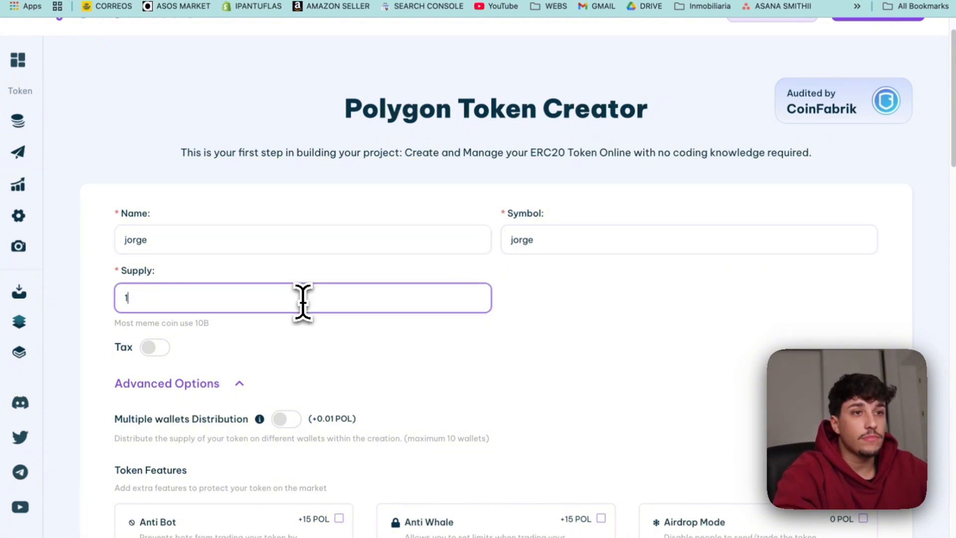
text(000)
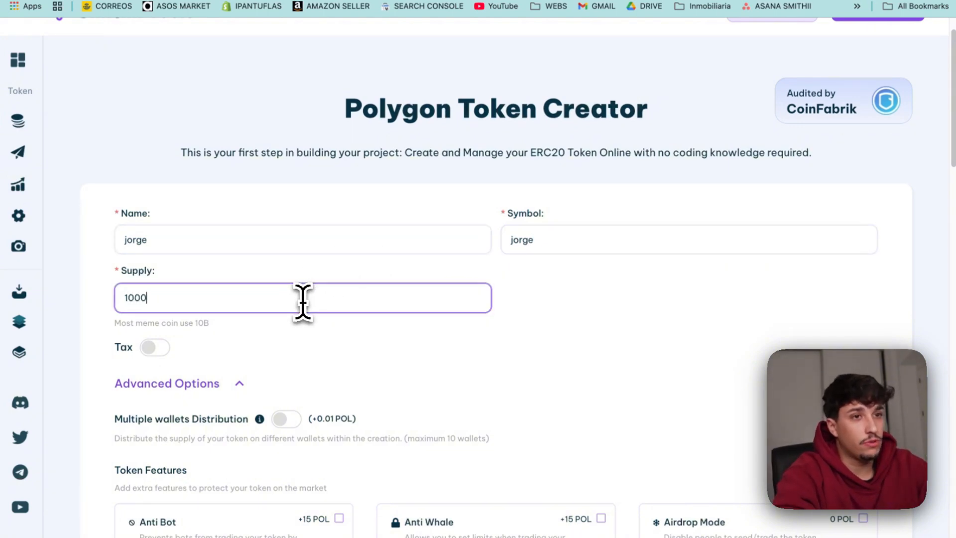
text(000)
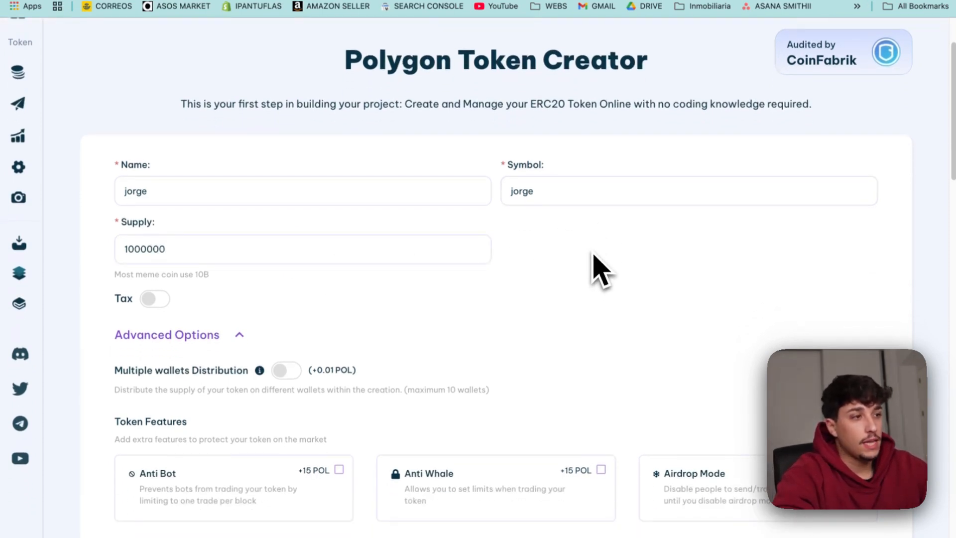
scroll(down, 3)
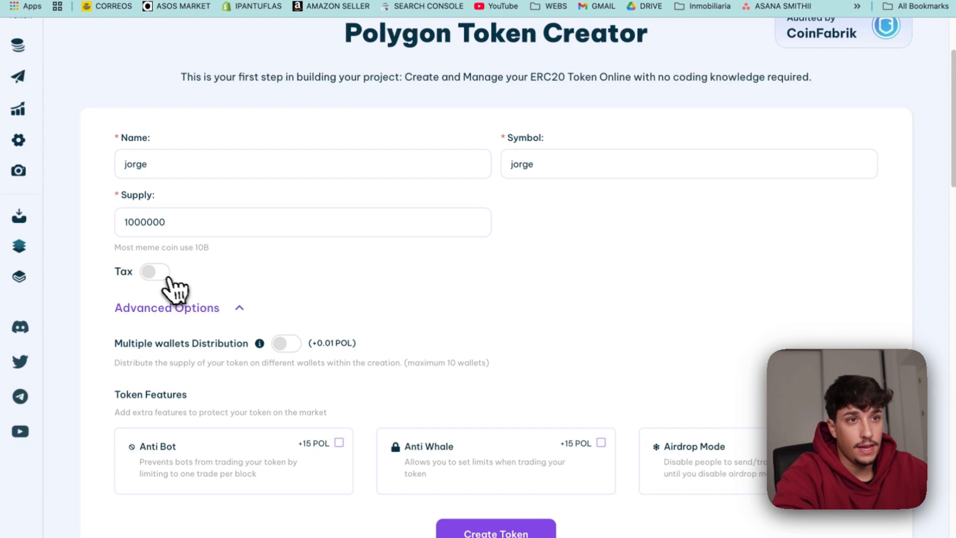
click(155, 271)
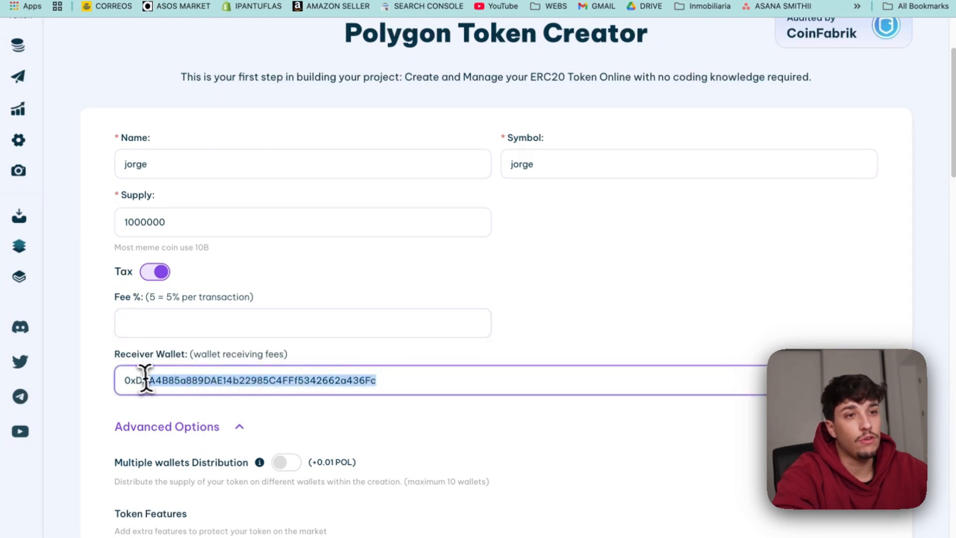
click(303, 322)
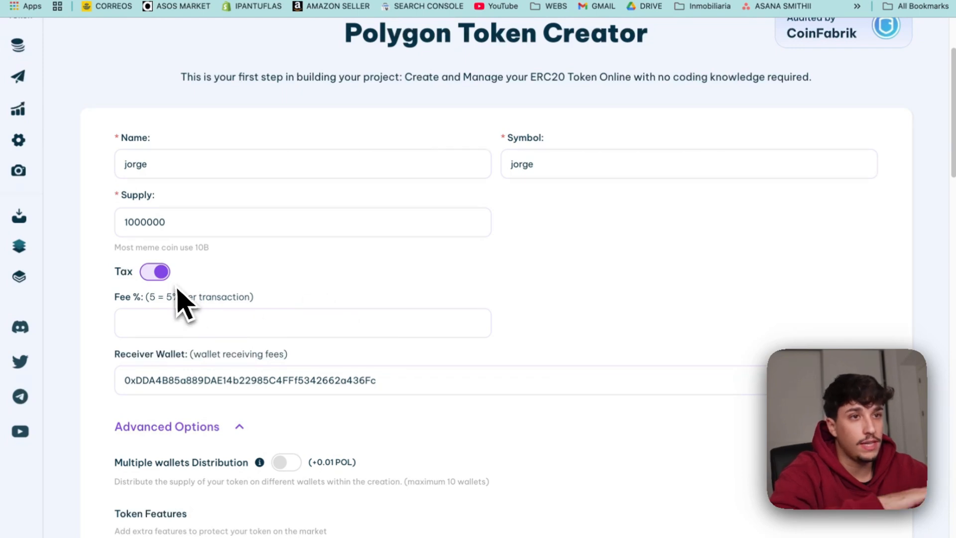
click(155, 271)
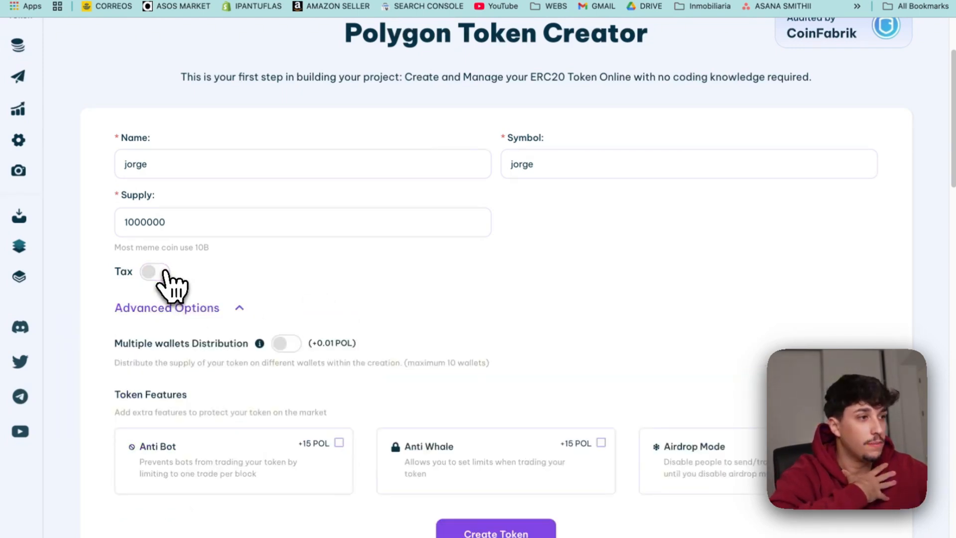
scroll(down, 3)
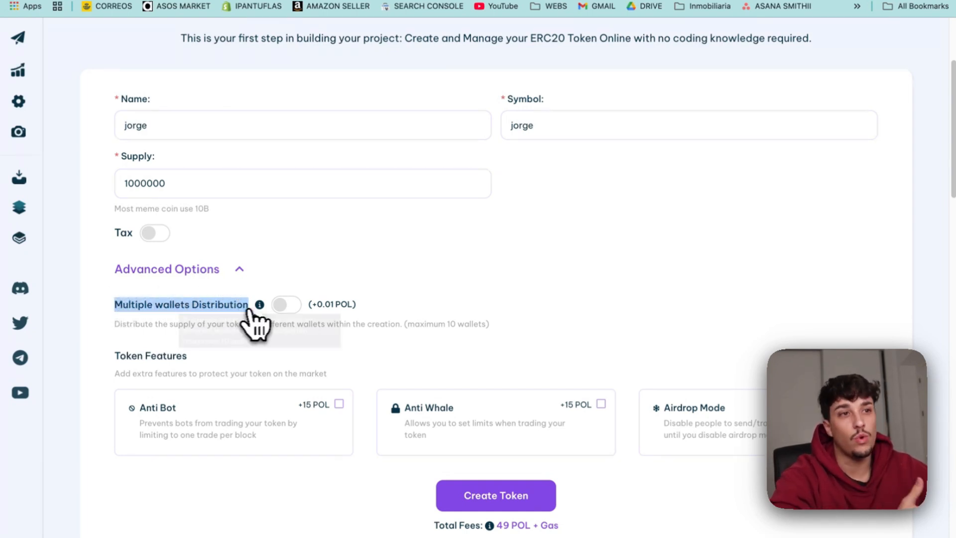
click(286, 305)
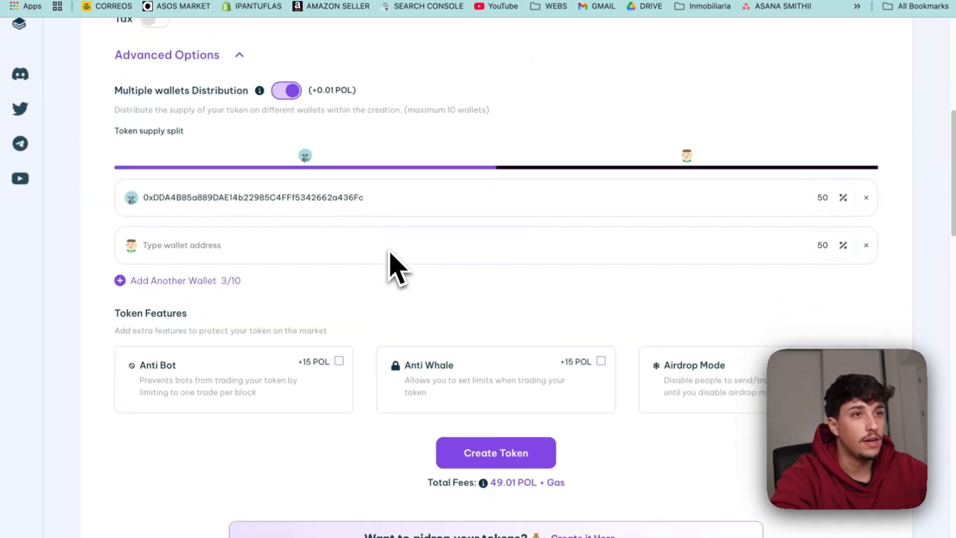
mouse_move(238, 280)
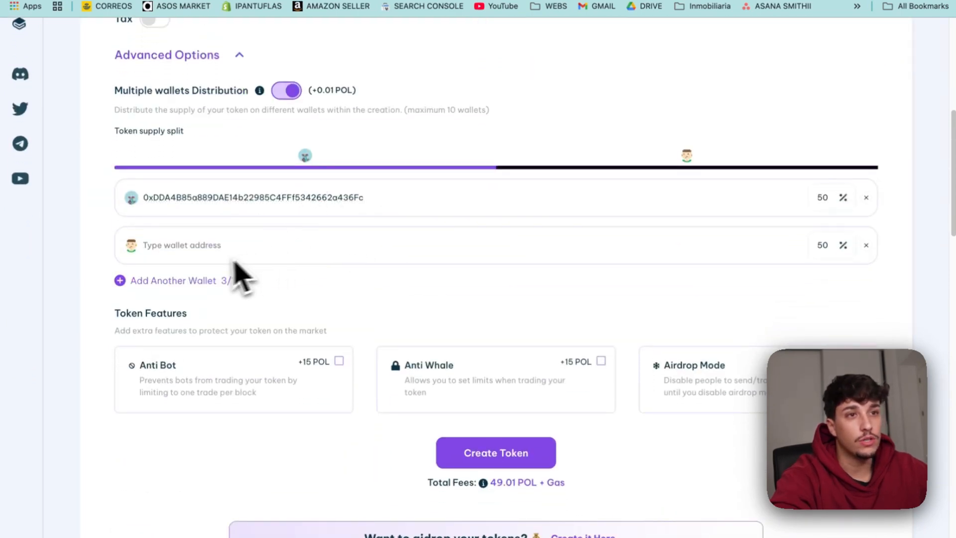
click(173, 281)
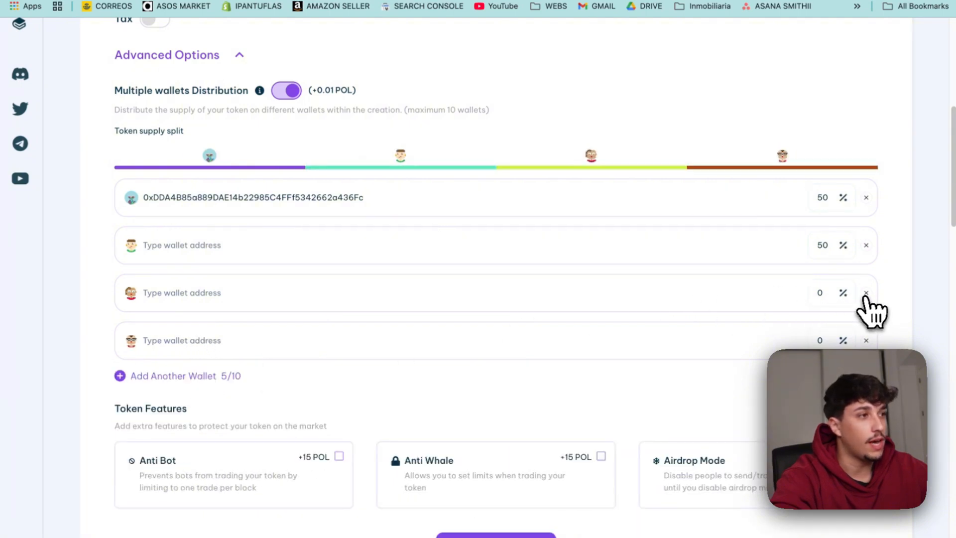
click(866, 340)
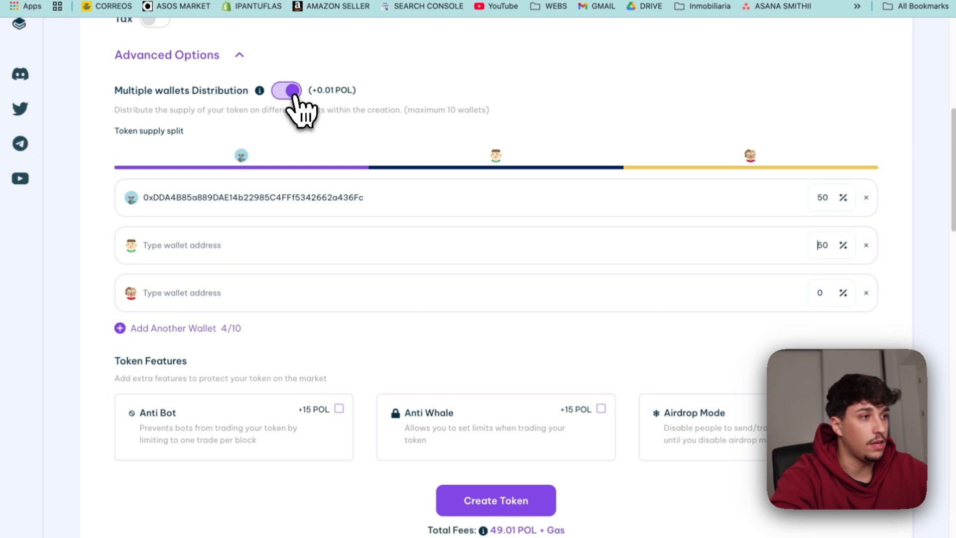
click(285, 90)
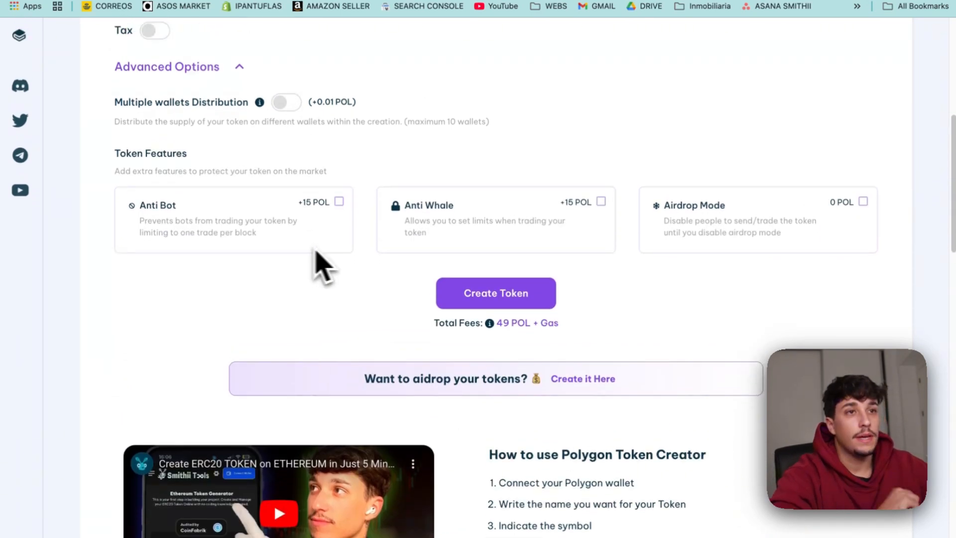
mouse_move(225, 238)
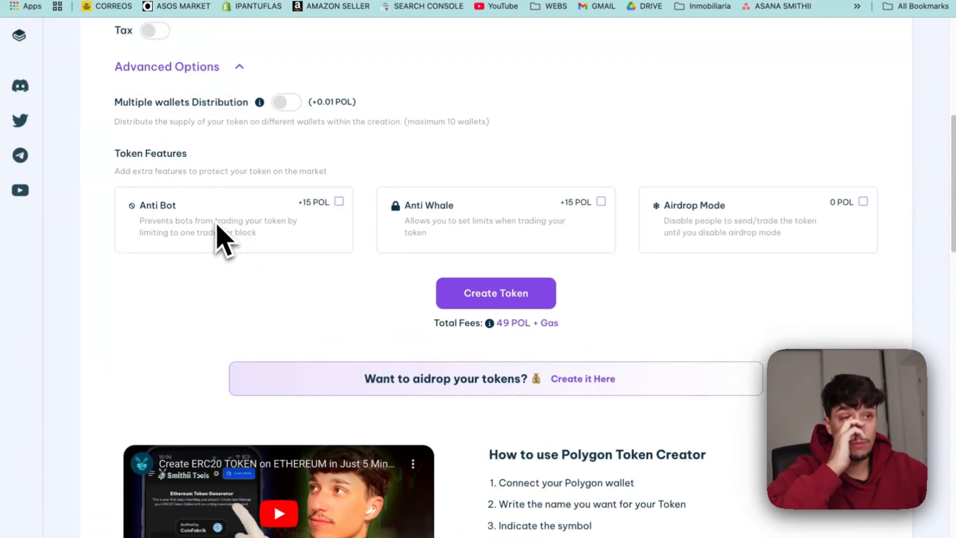
mouse_move(158, 195)
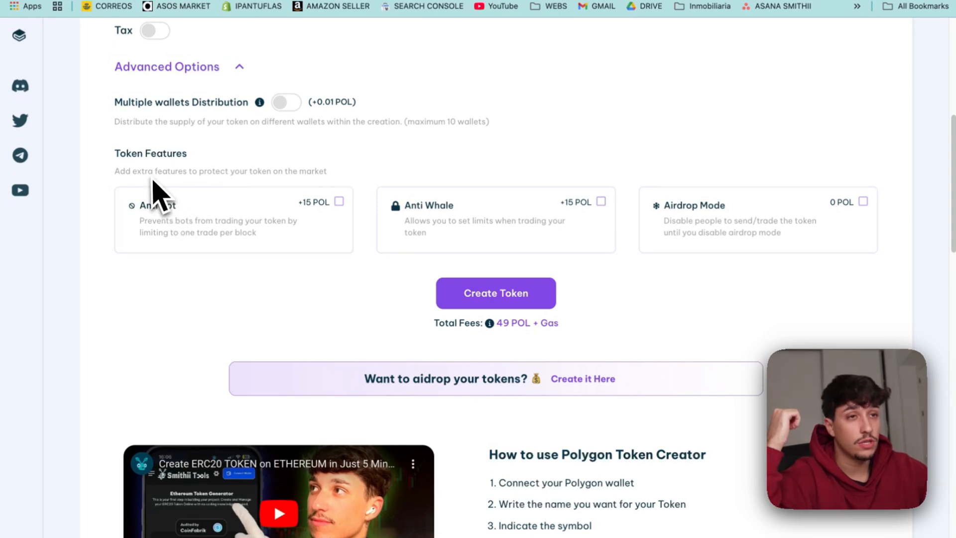
mouse_move(412, 229)
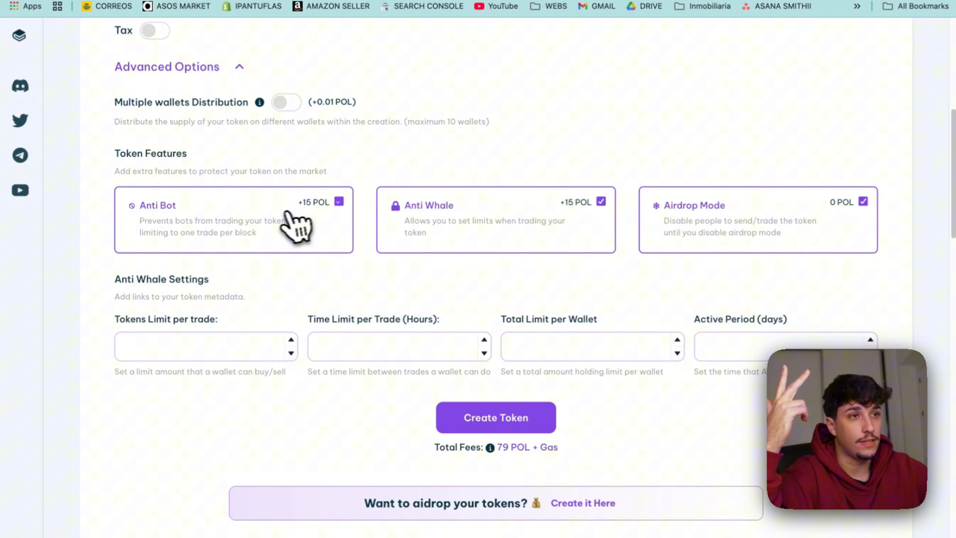
Make Anti Bot the only enabled token feature, raising total fees to 64 POL
click(600, 201)
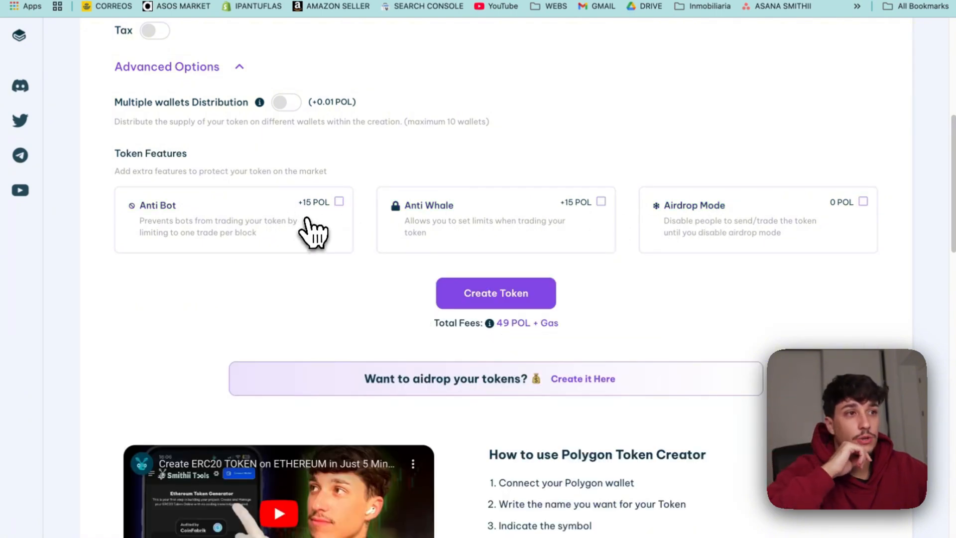
click(339, 202)
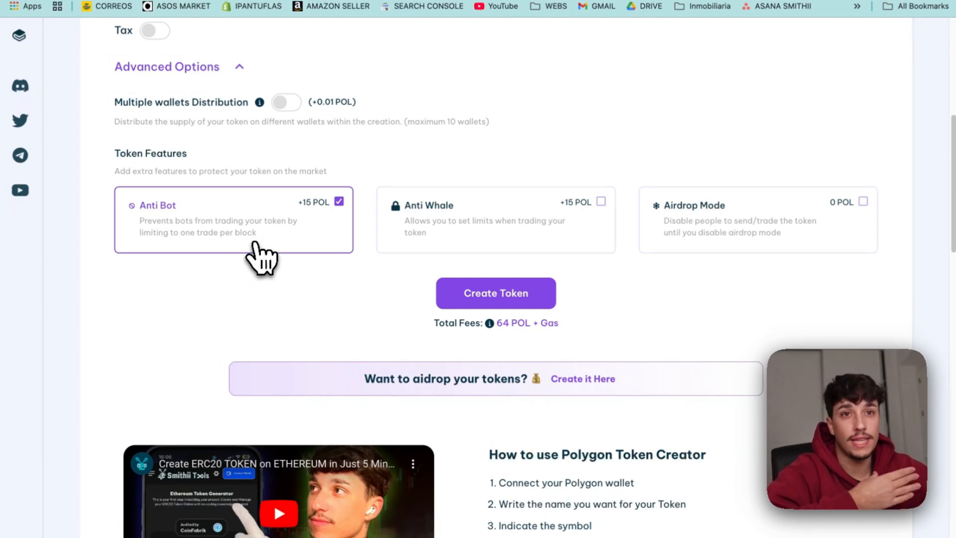
mouse_move(275, 277)
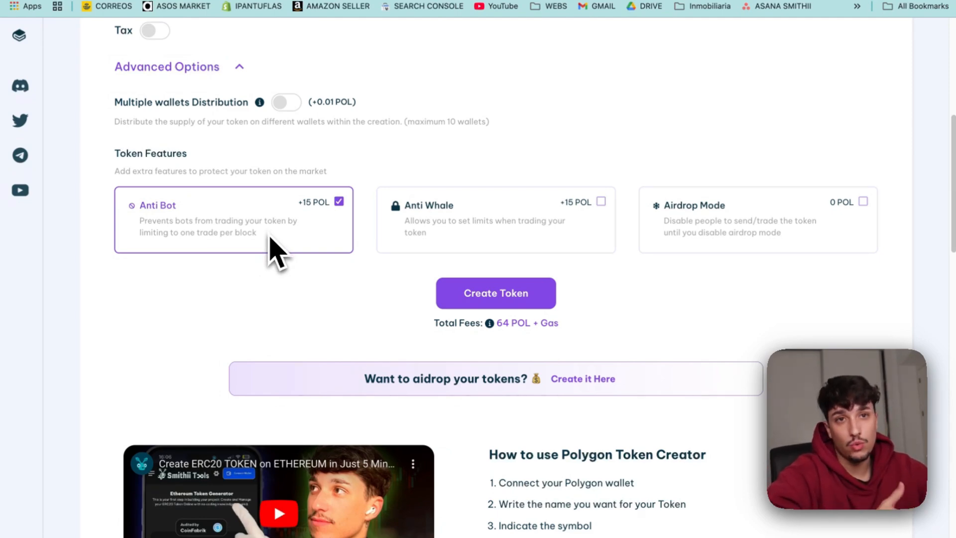
Swap Anti Bot for Anti Whale and review the empty Anti Whale limit fields
click(601, 201)
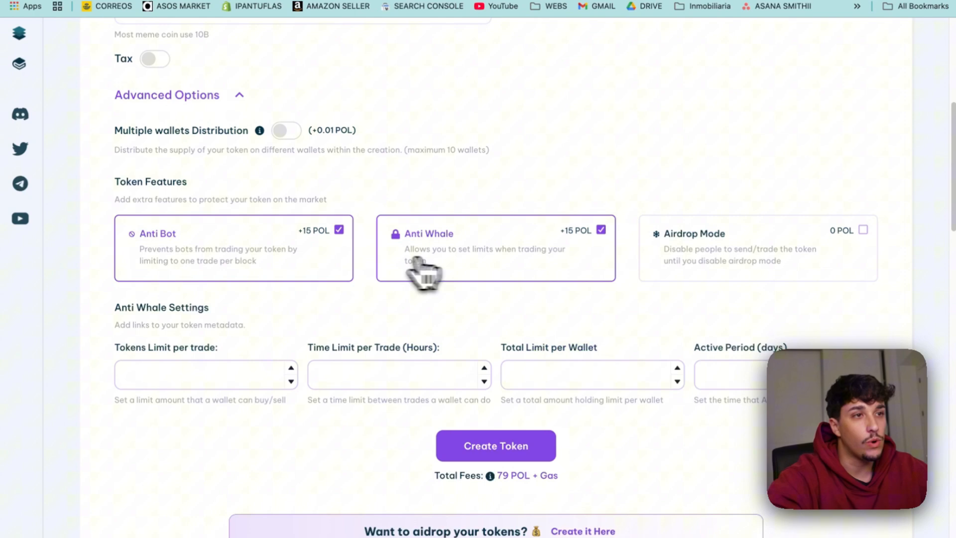
click(339, 229)
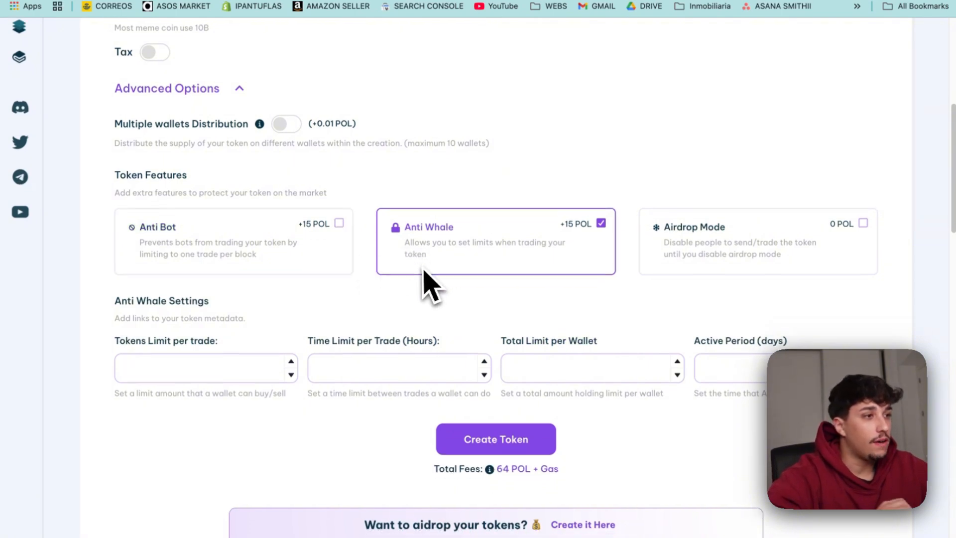
scroll(down, 3)
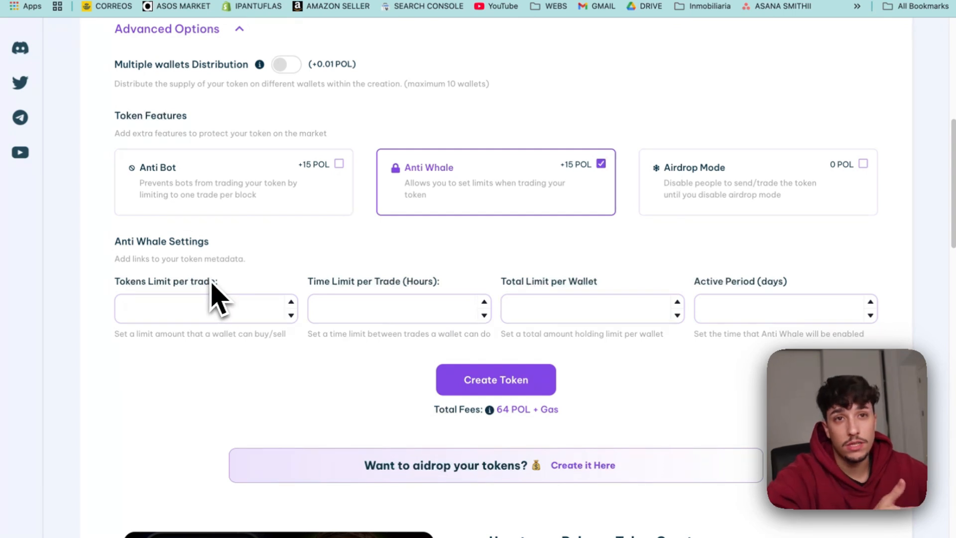
scroll(down, 3)
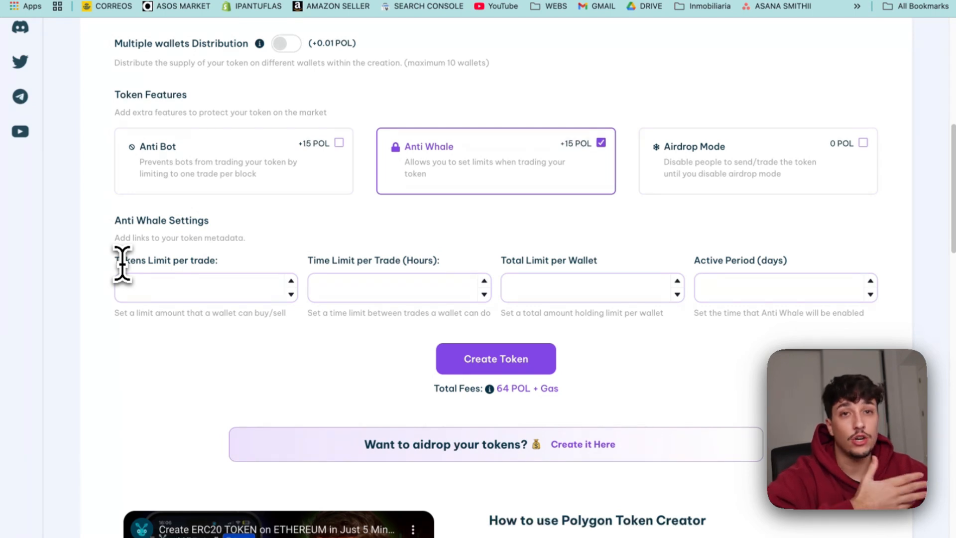
mouse_move(147, 287)
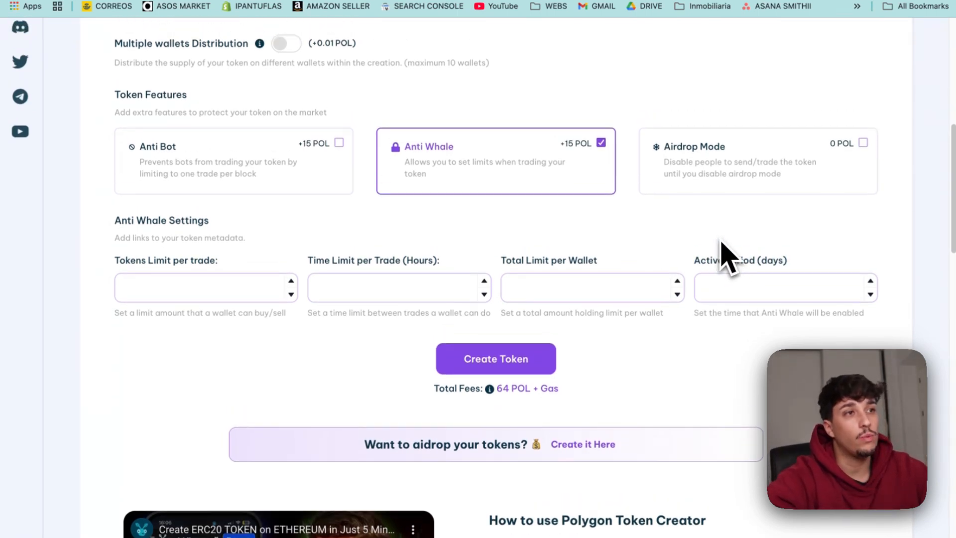
mouse_move(690, 253)
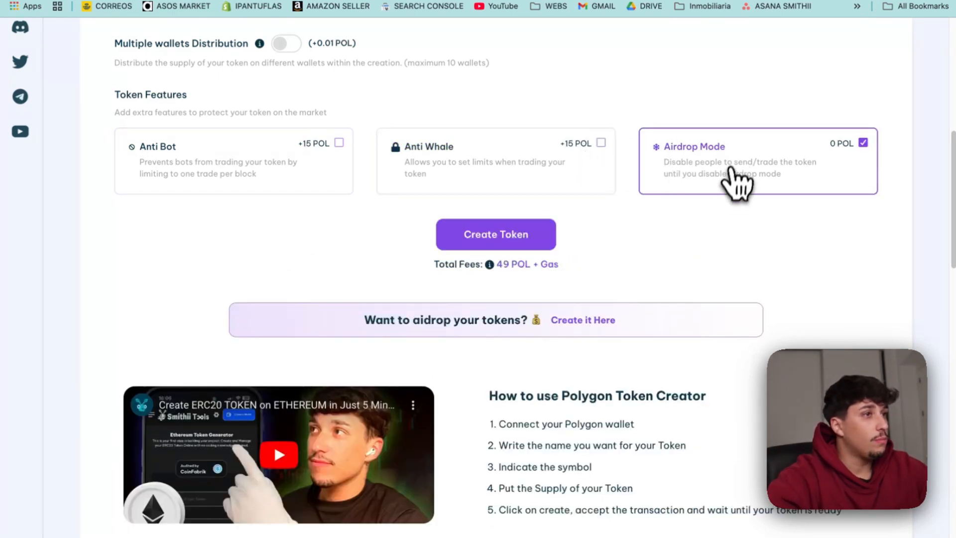
mouse_move(747, 204)
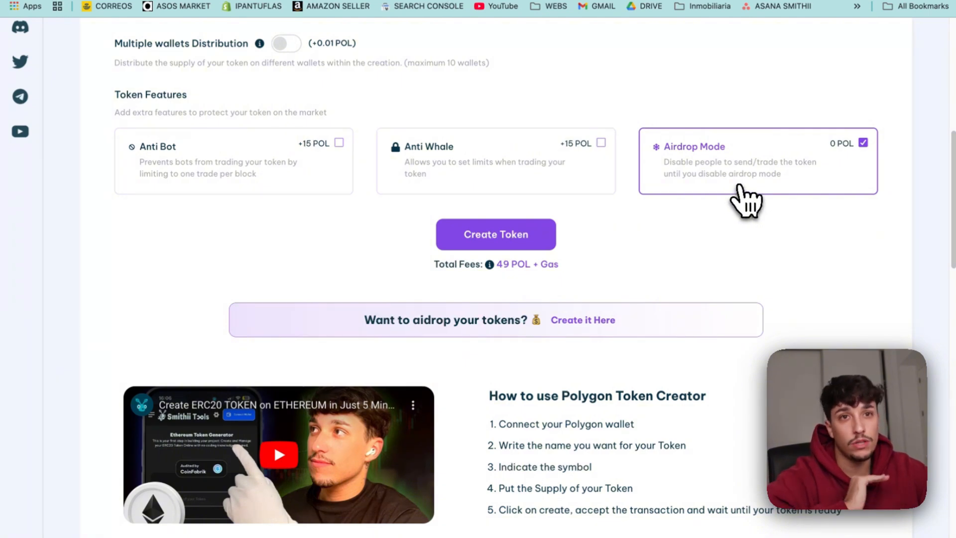
mouse_move(745, 201)
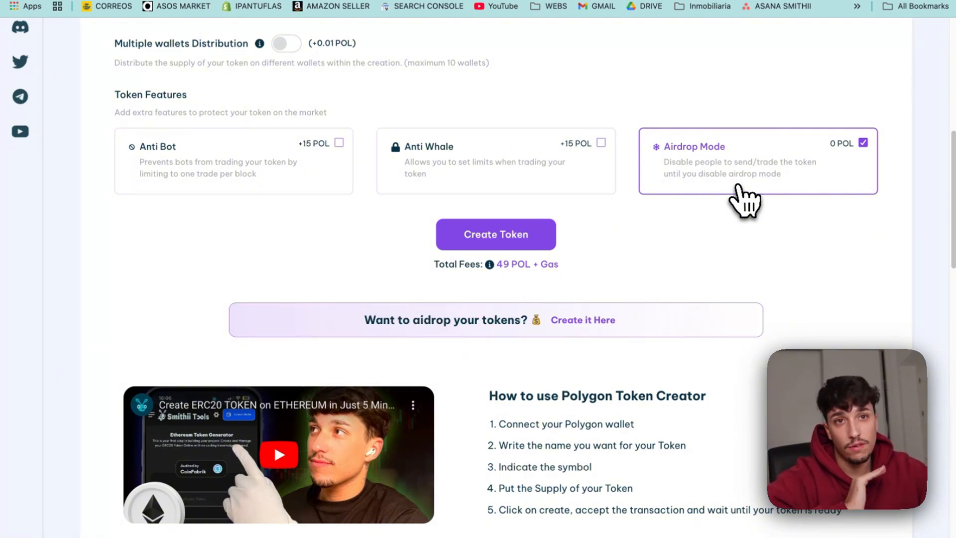
Untick Airdrop Mode so no features remain enabled and fees return to 49 POL
click(863, 143)
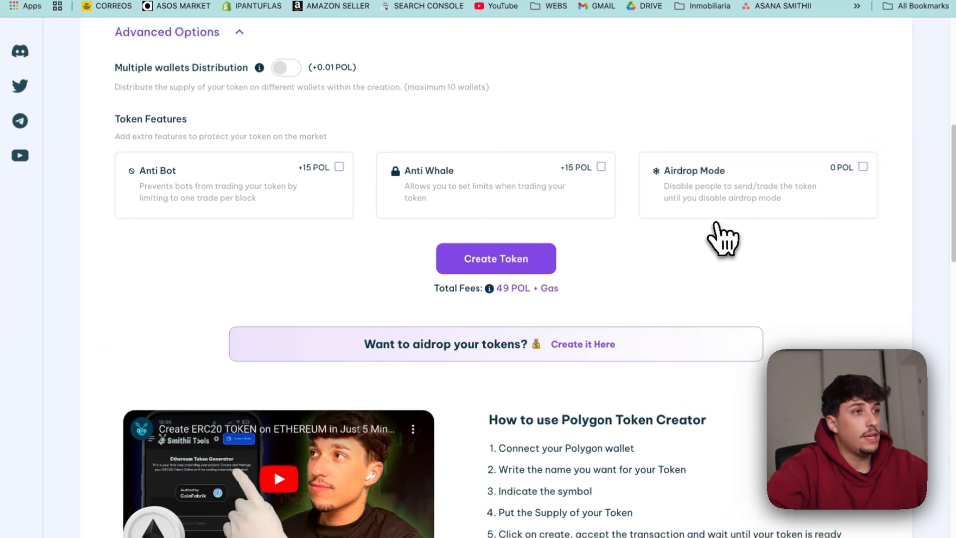
scroll(up, 3)
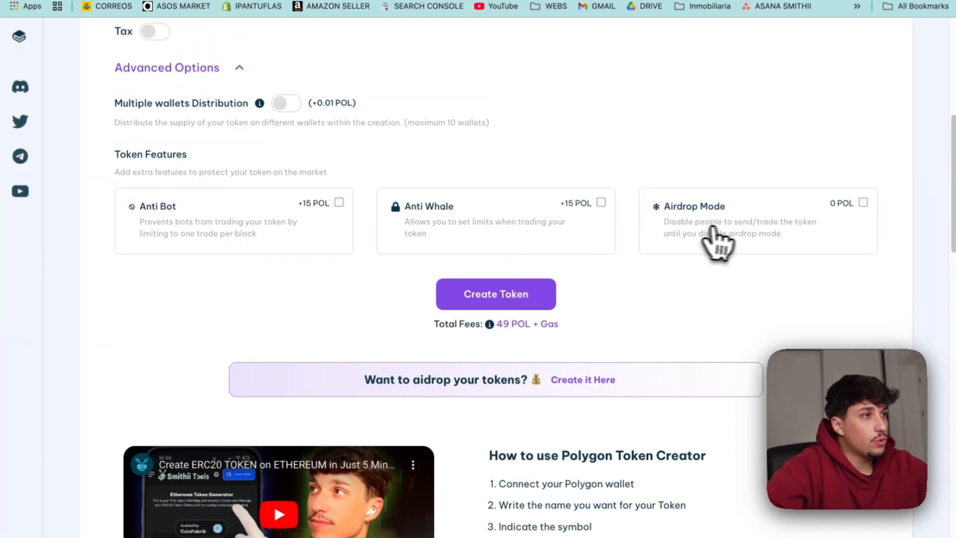
mouse_move(241, 244)
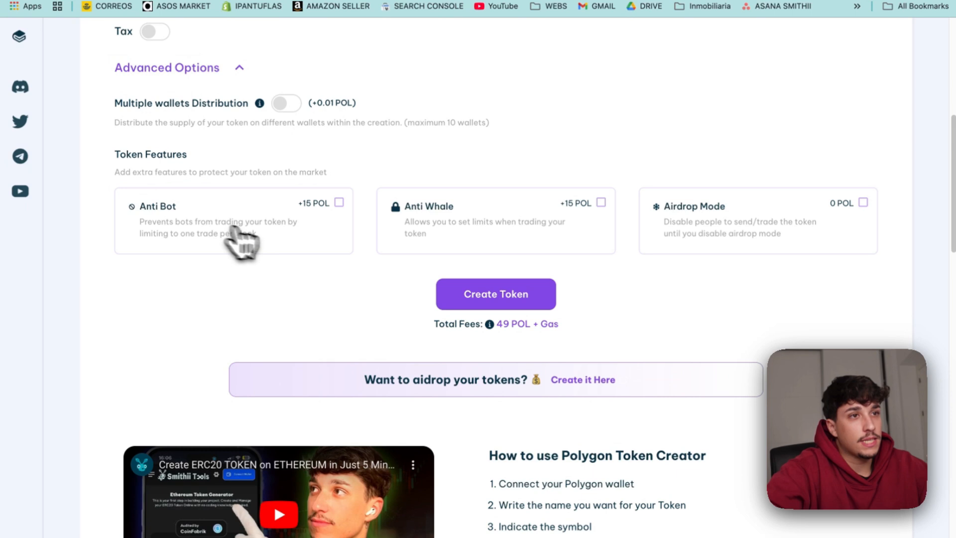
Re-enable Anti Bot, check the 64 POL total, and submit the token for creation
click(339, 203)
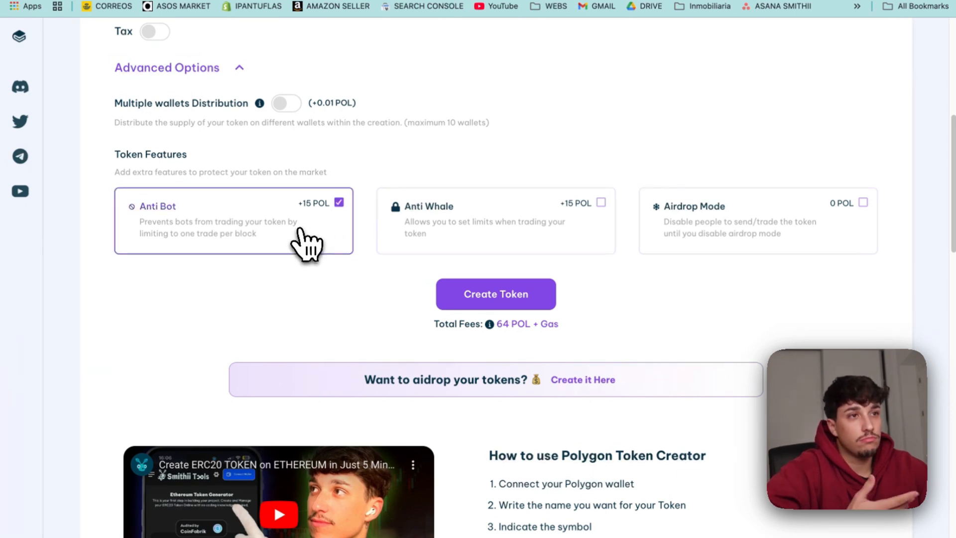
scroll(up, 3)
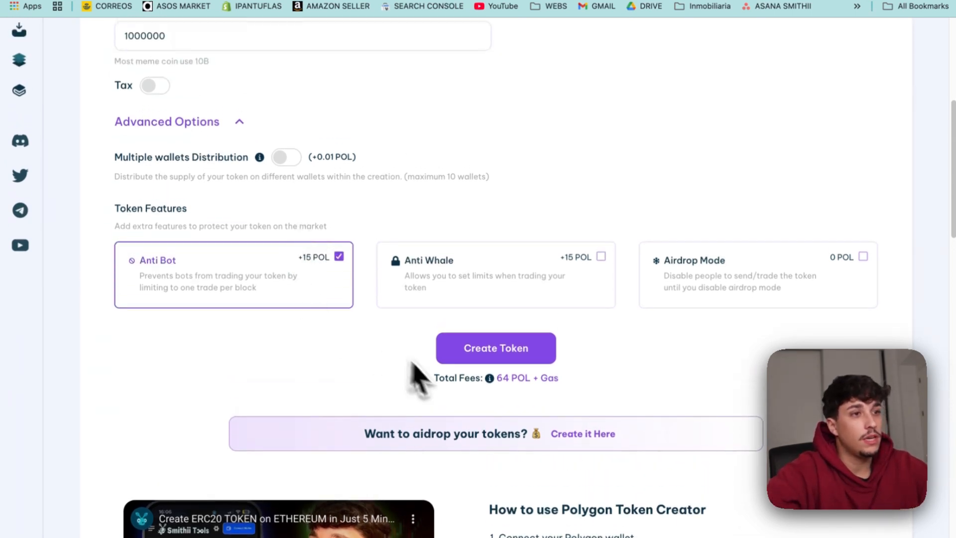
click(339, 257)
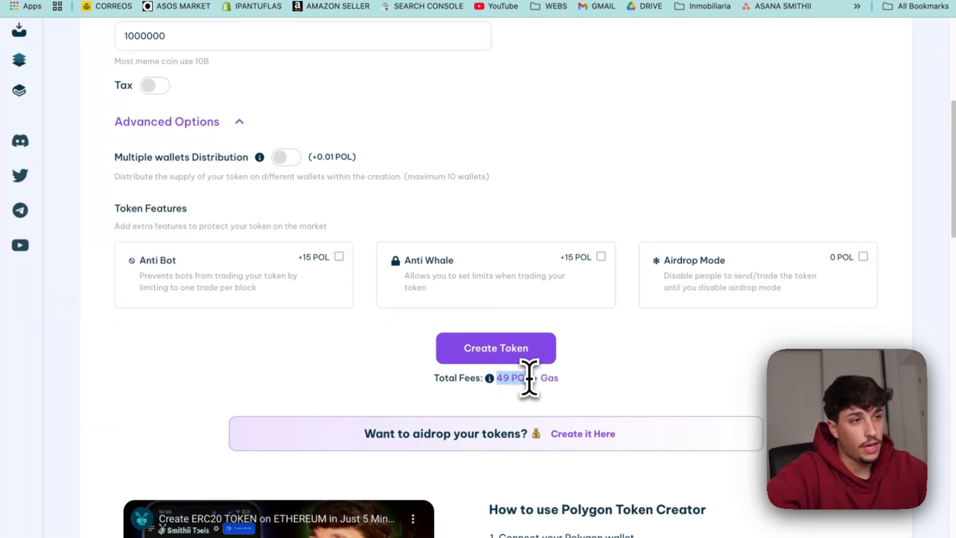
scroll(up, 3)
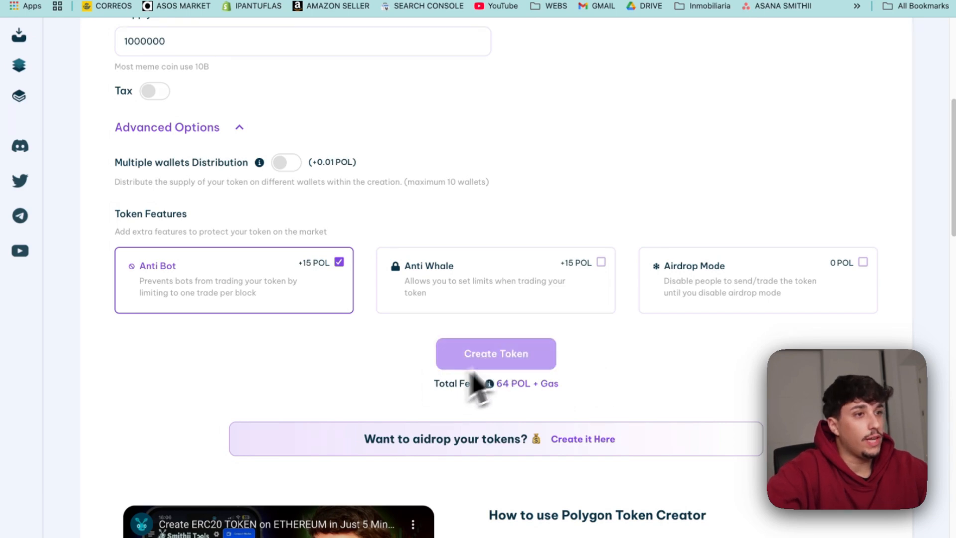
scroll(down, 3)
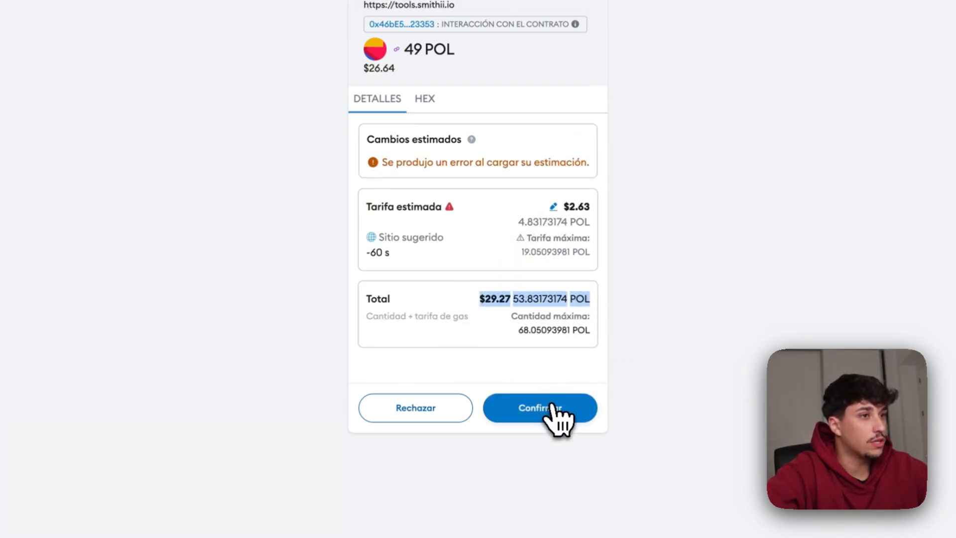
Confirm the 49 POL token creation payment in MetaMask
click(539, 408)
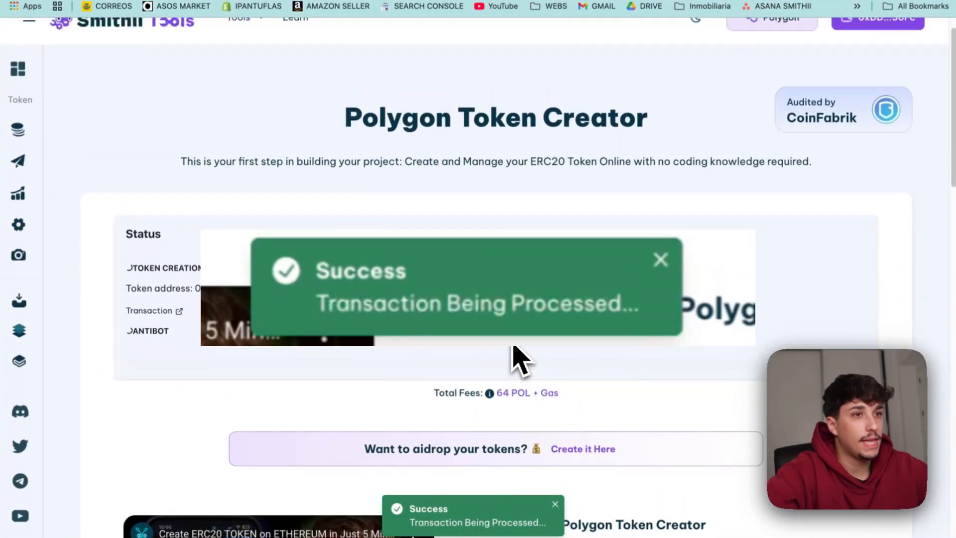
Approve the 15 POL Anti Bot payment in MetaMask so both transactions complete
click(661, 259)
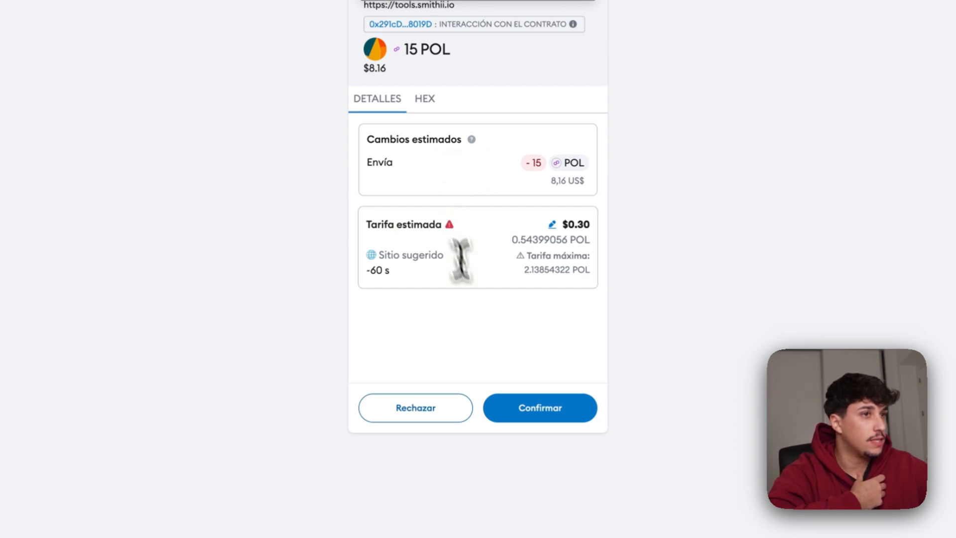
click(539, 407)
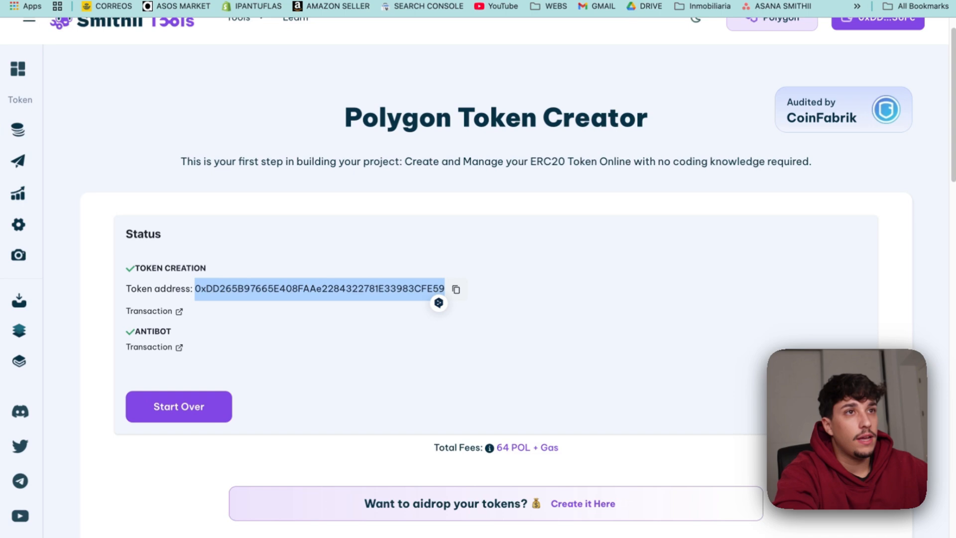
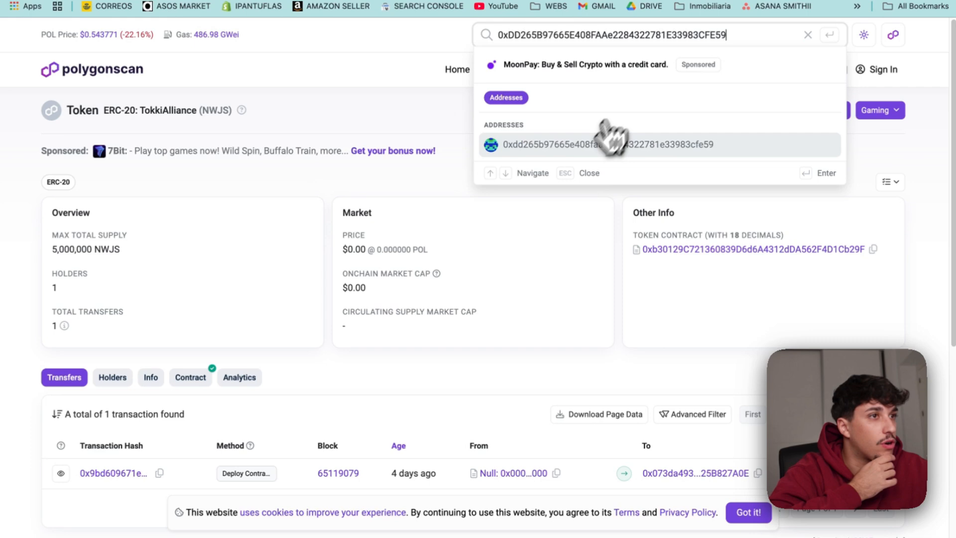
click(600, 145)
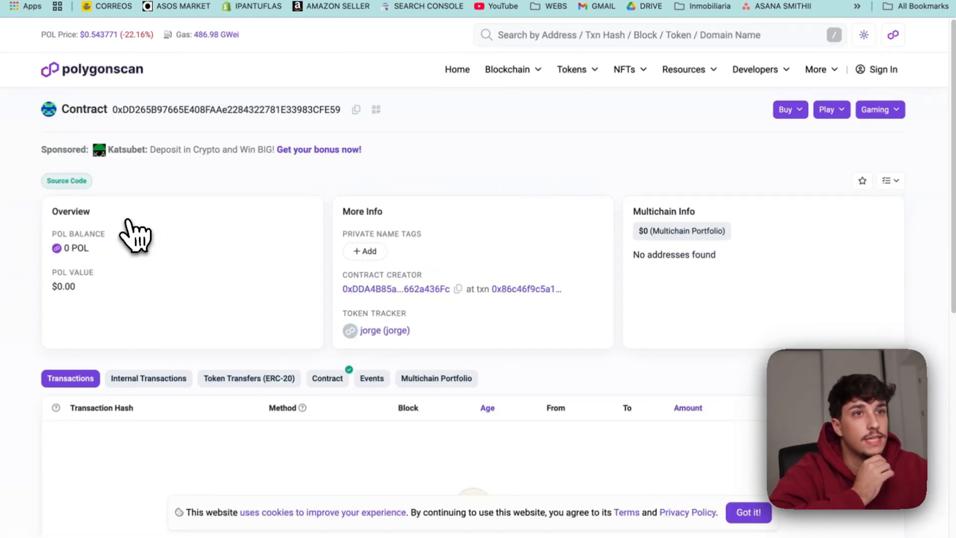
mouse_move(377, 330)
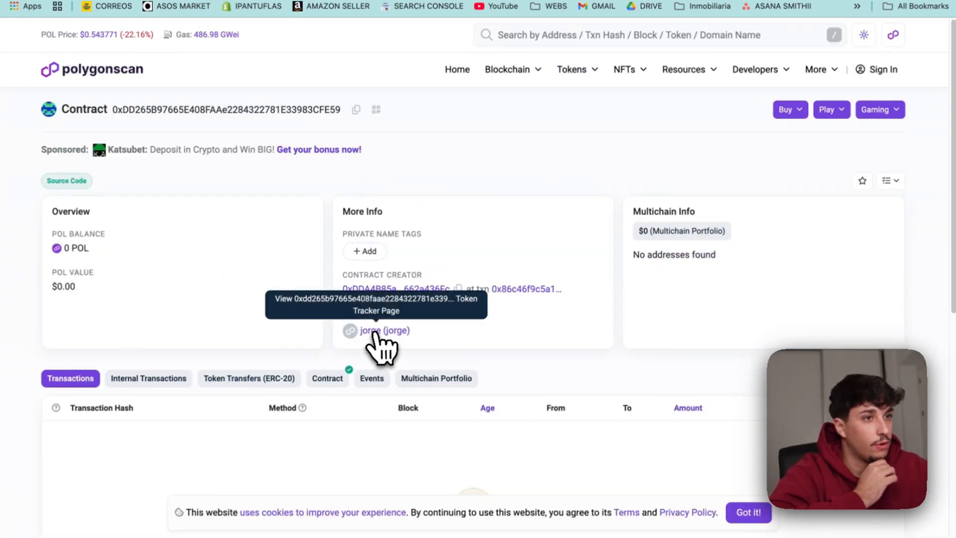
click(385, 330)
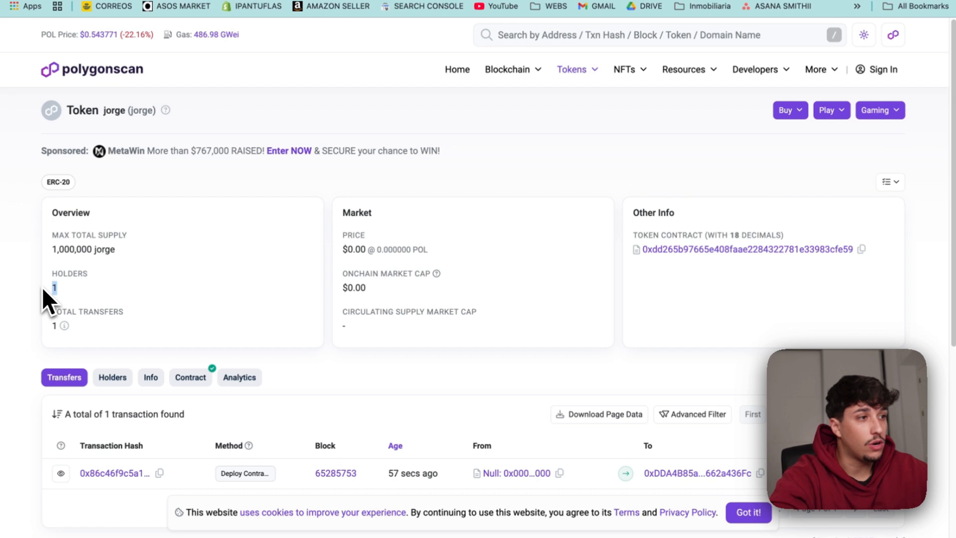
View jorge's verified ERC20Template contract source, compiled with v0.8.24, on PolygonScan
scroll(down, 3)
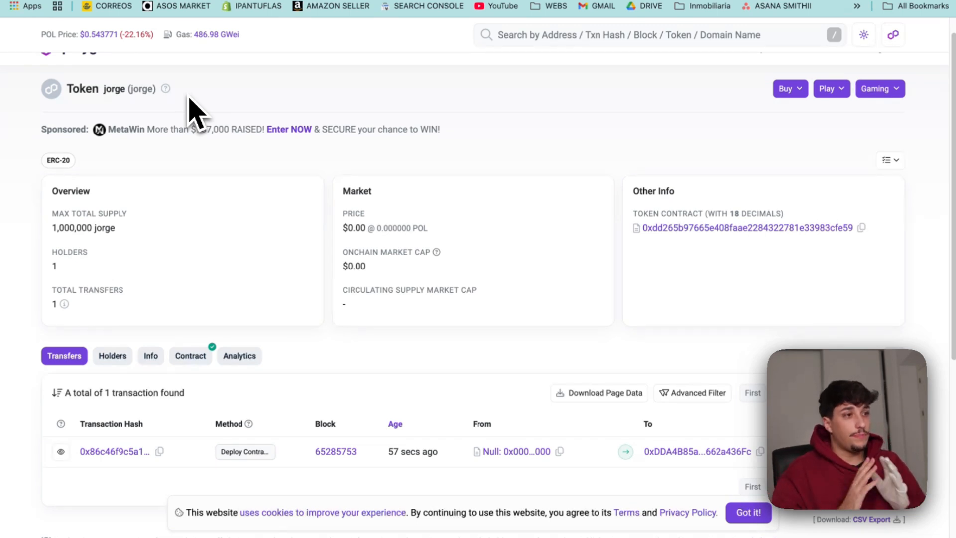
mouse_move(213, 351)
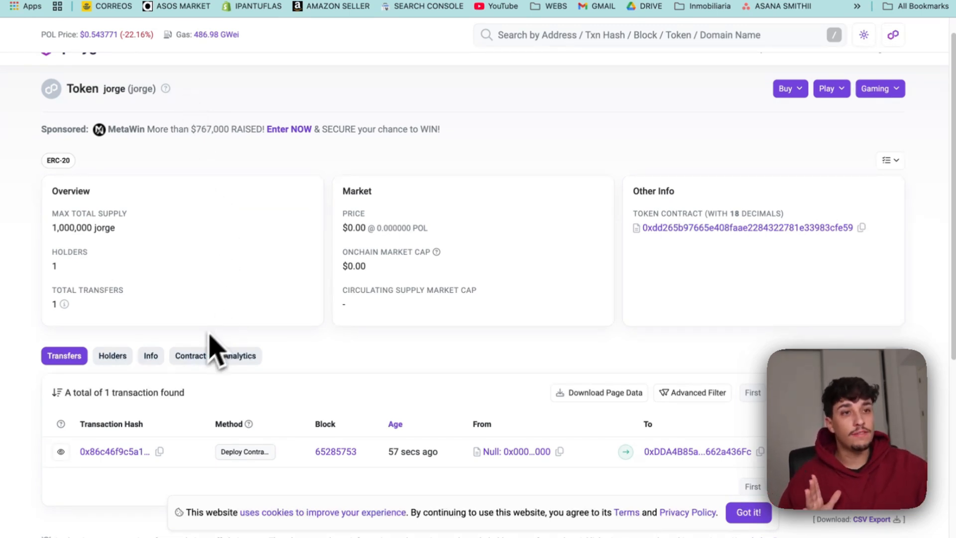
click(190, 356)
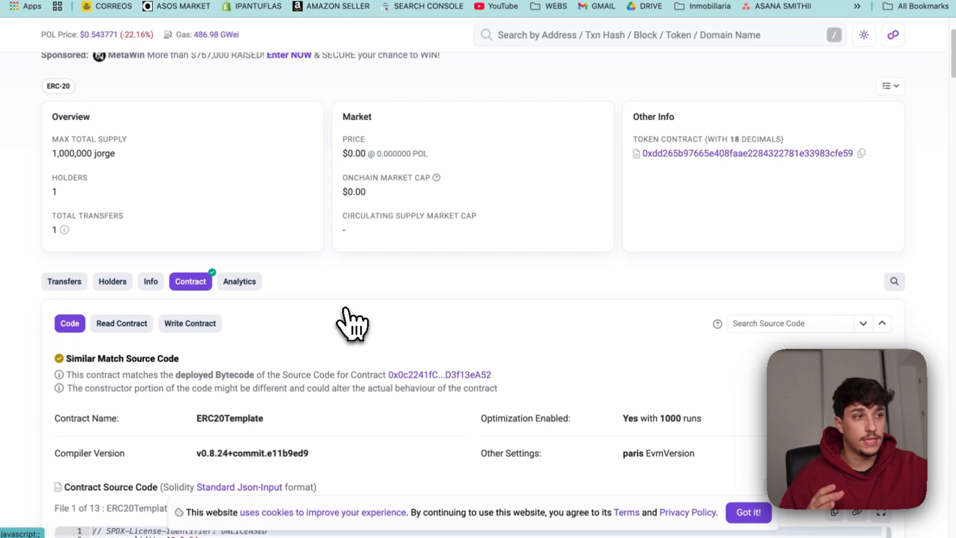
scroll(down, 3)
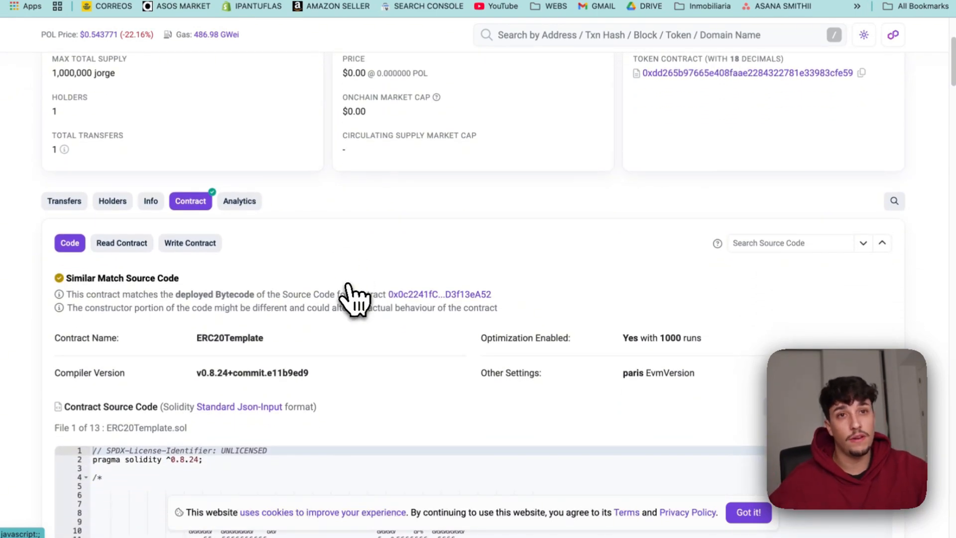
scroll(down, 3)
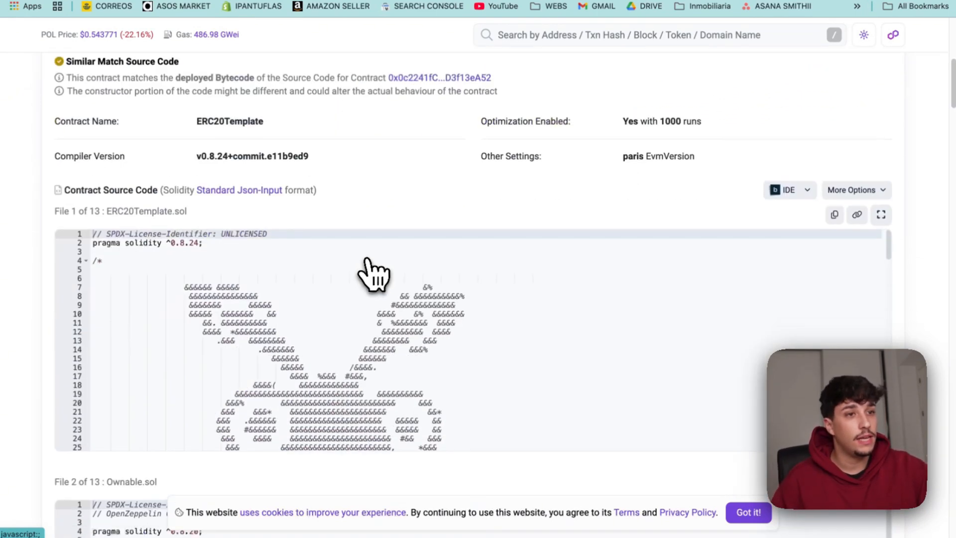
scroll(up, 3)
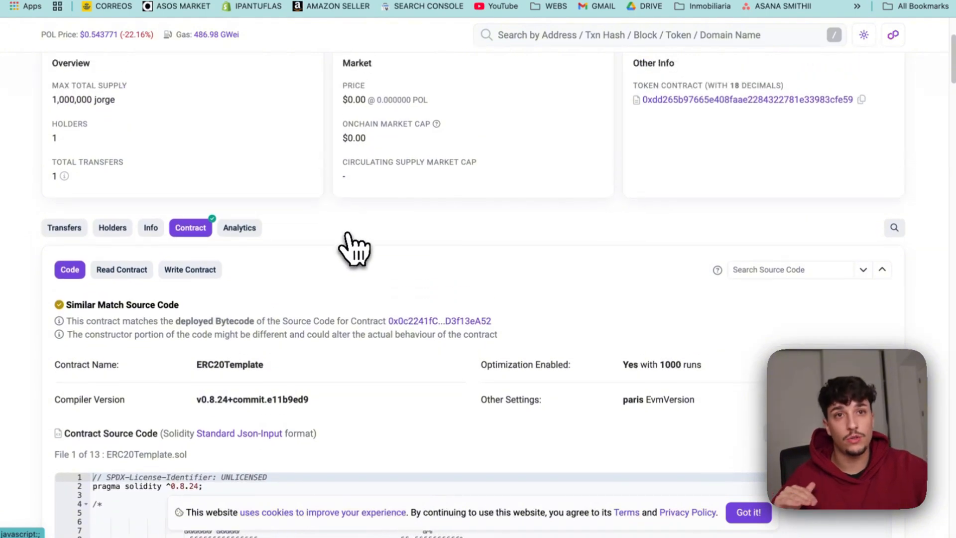
scroll(up, 3)
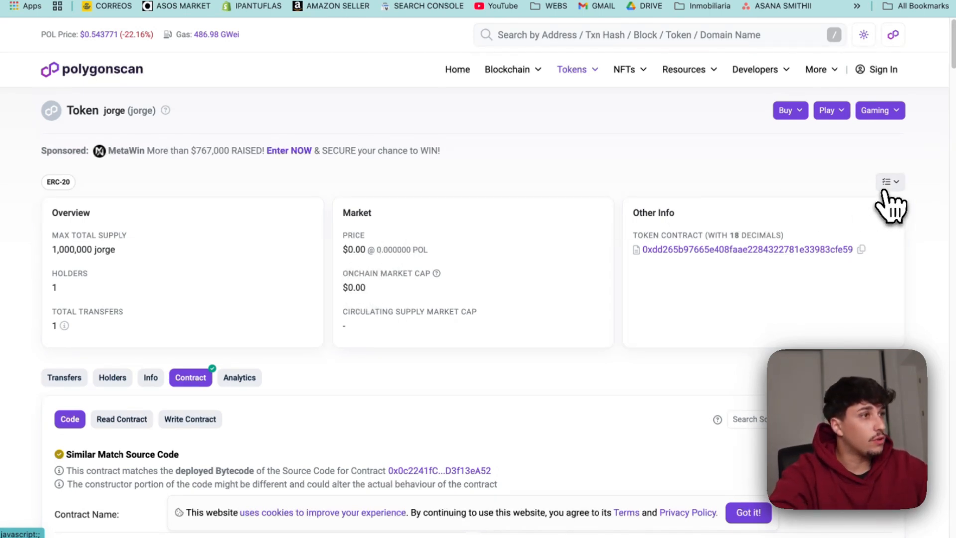
Choose Update Token Info from the jorge token page's options dropdown on PolygonScan
click(890, 182)
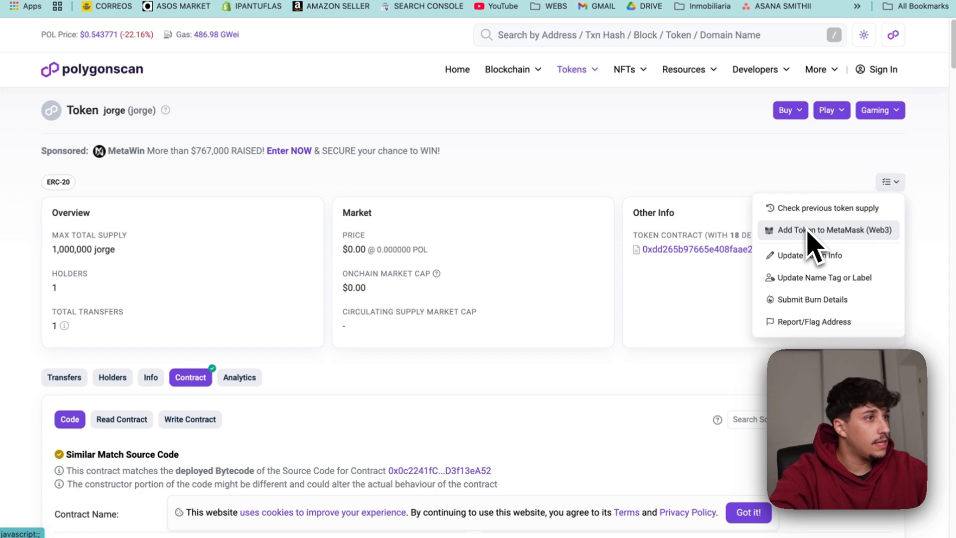
mouse_move(812, 282)
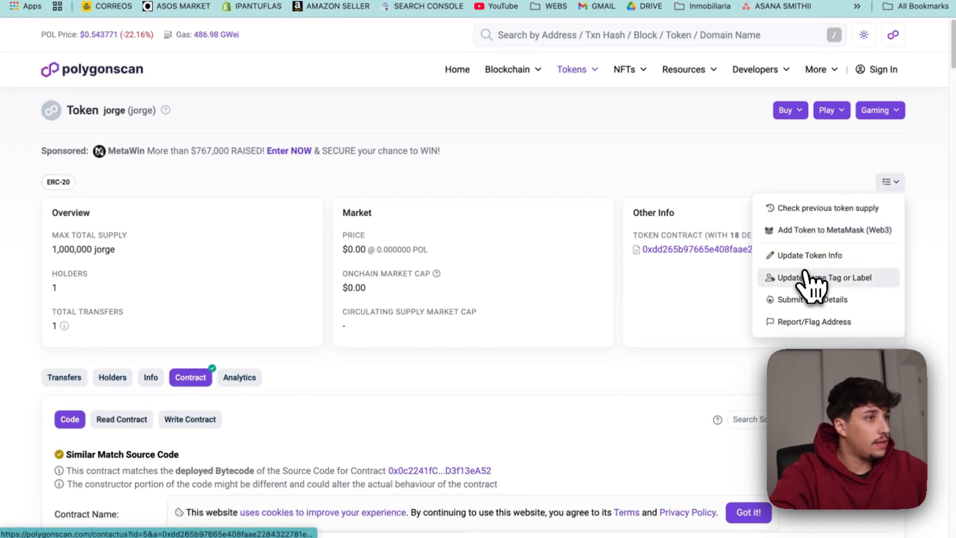
click(812, 255)
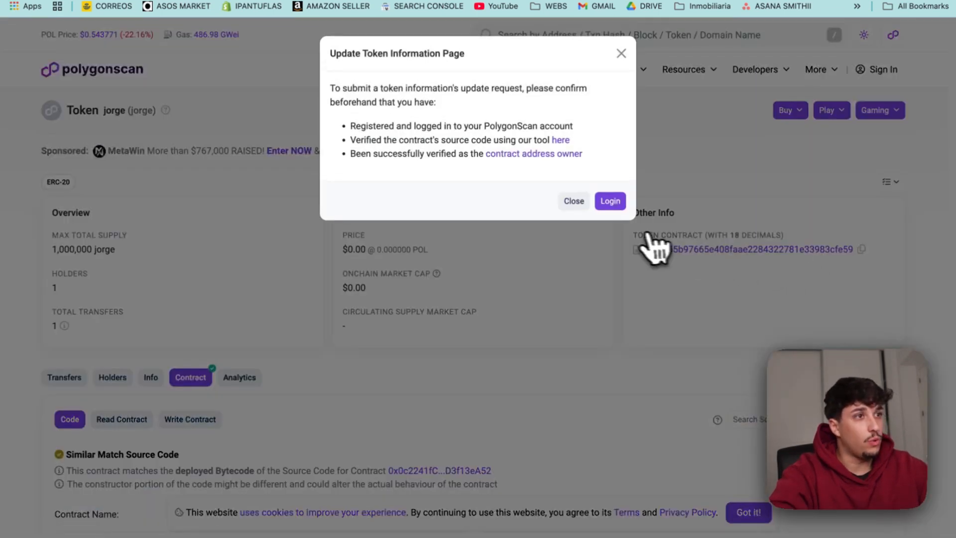
mouse_move(625, 173)
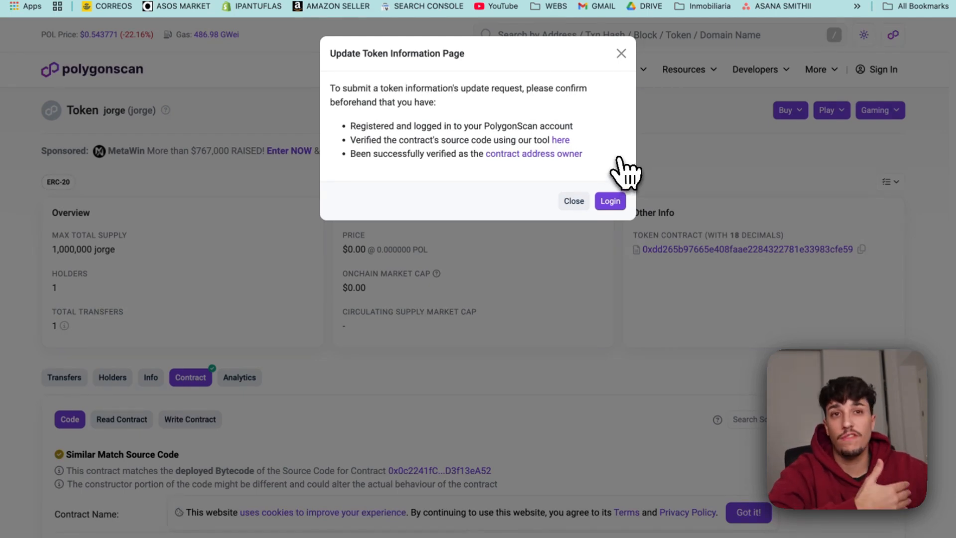
mouse_move(484, 43)
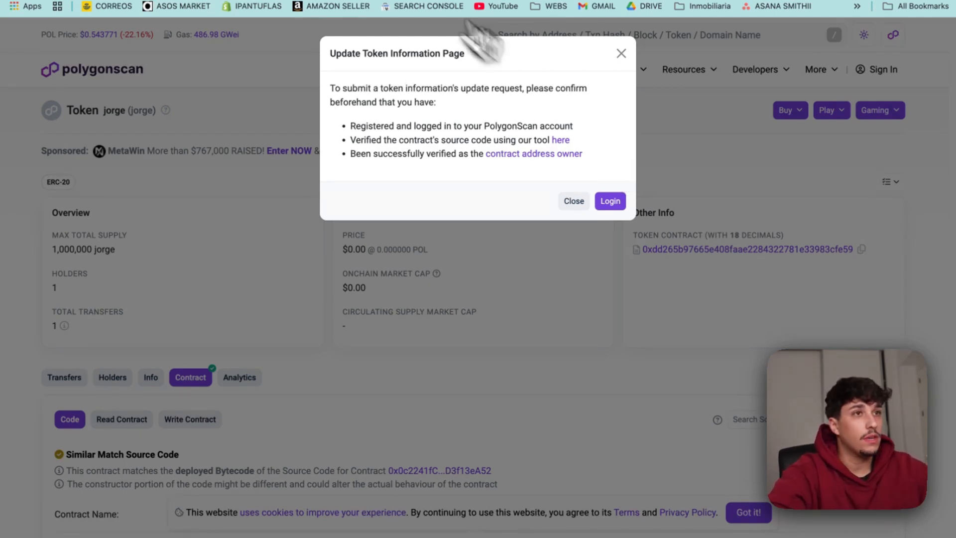
mouse_move(450, 98)
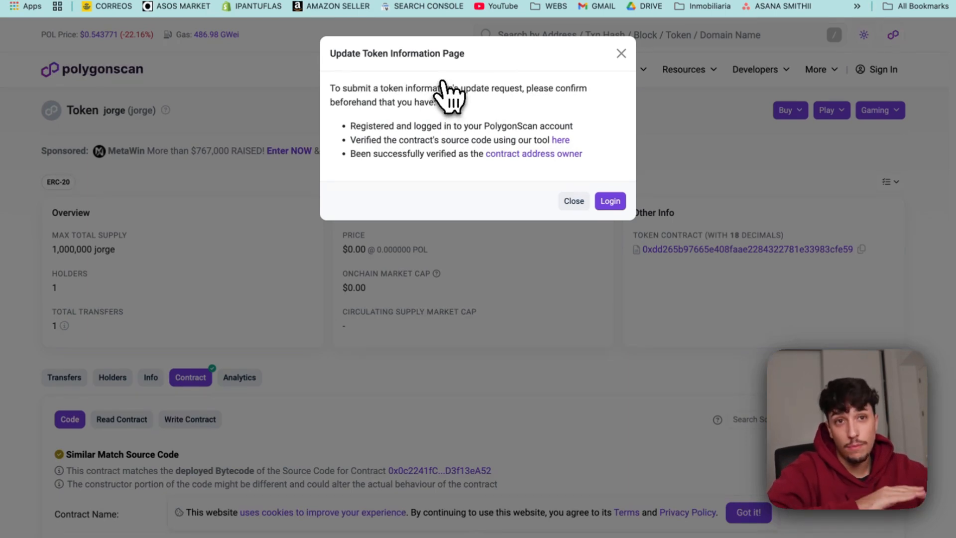
mouse_move(448, 110)
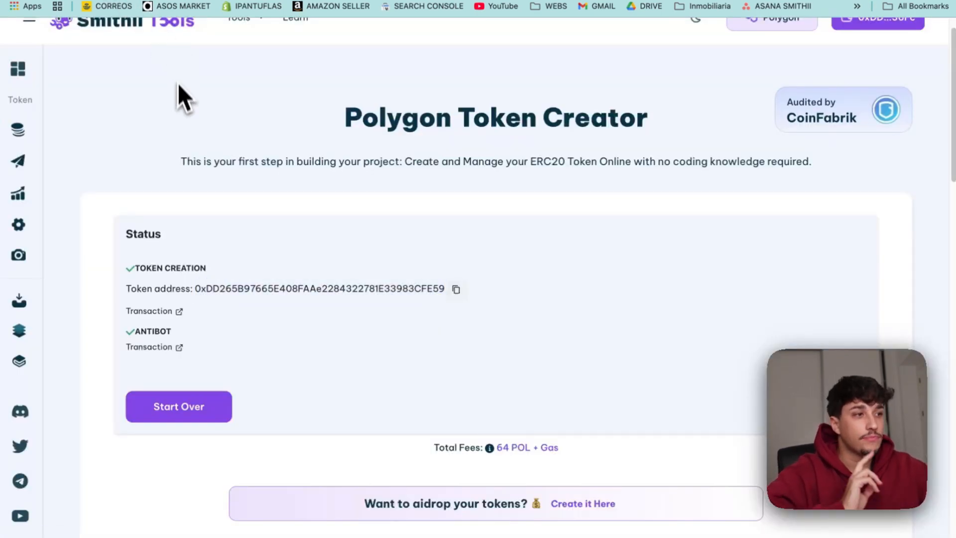
Return to Smithii Tools and expand the sidebar to reveal the Token Manager options
click(29, 19)
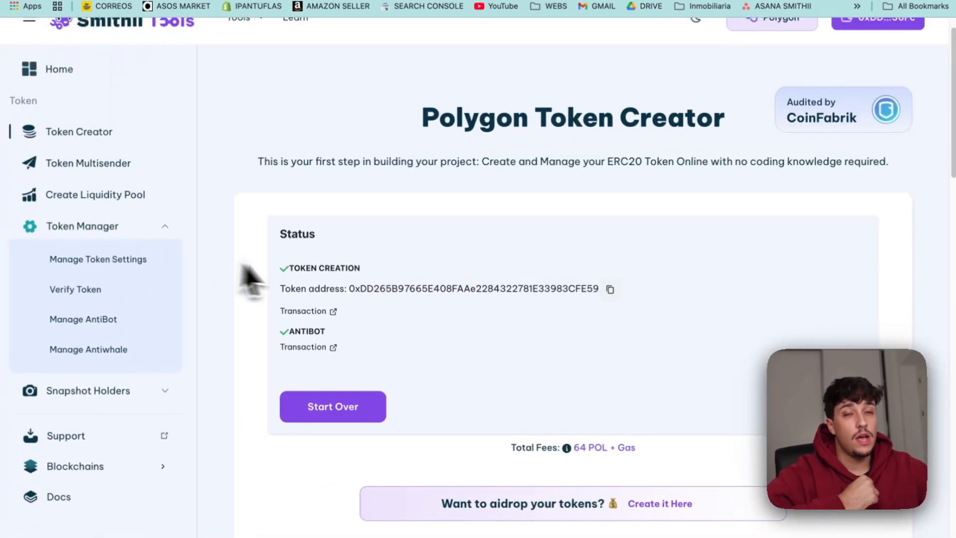
mouse_move(384, 277)
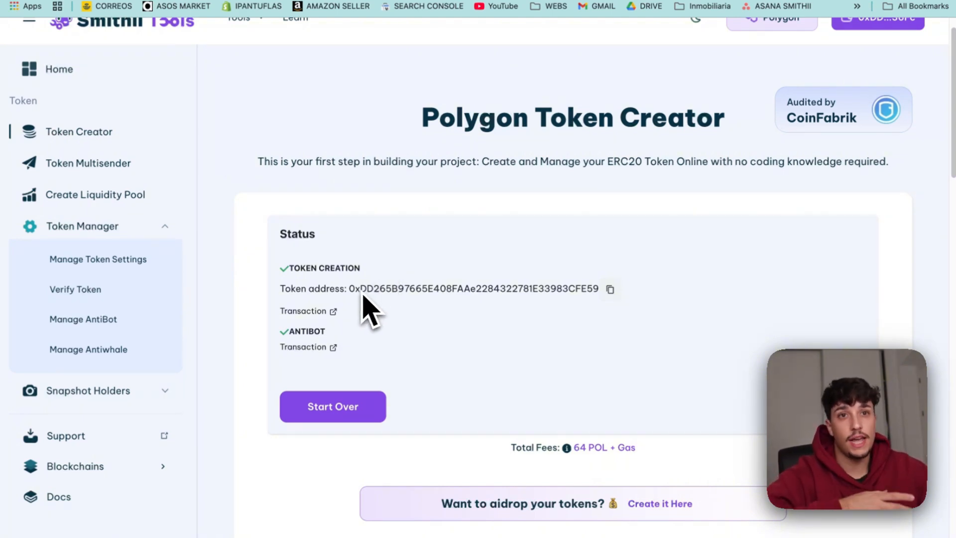
mouse_move(113, 265)
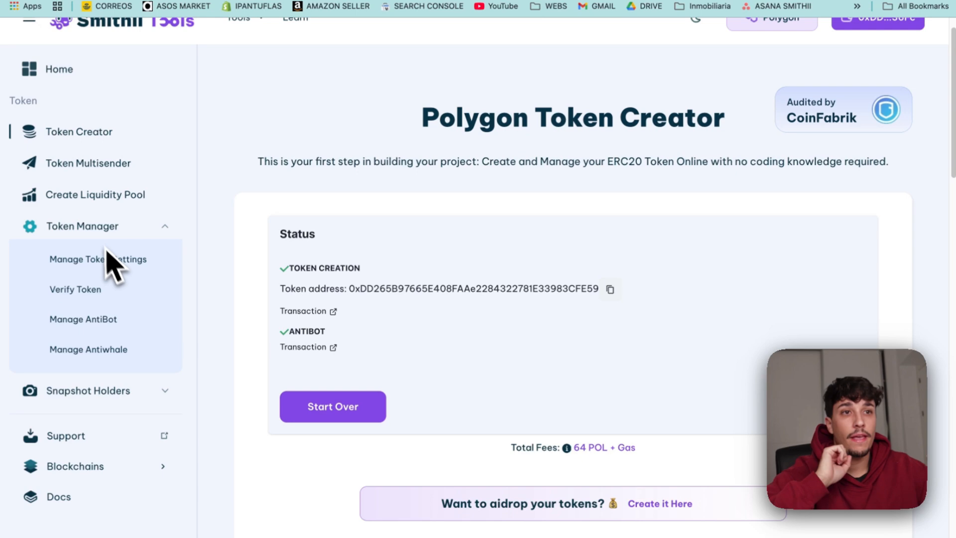
mouse_move(107, 251)
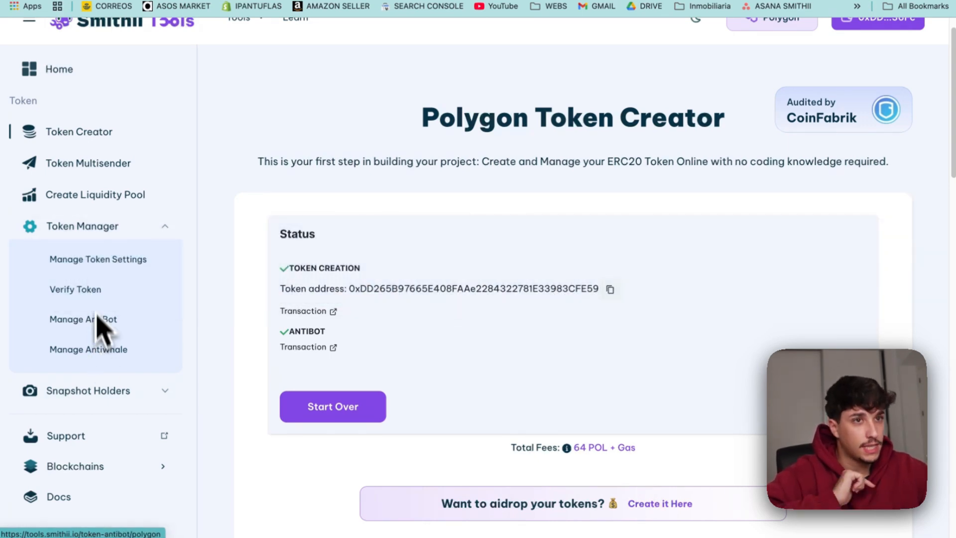
Load jorge in Manage Token Settings: 1,000,000 supply, airdrop mode deactivated, tax inactive
click(97, 258)
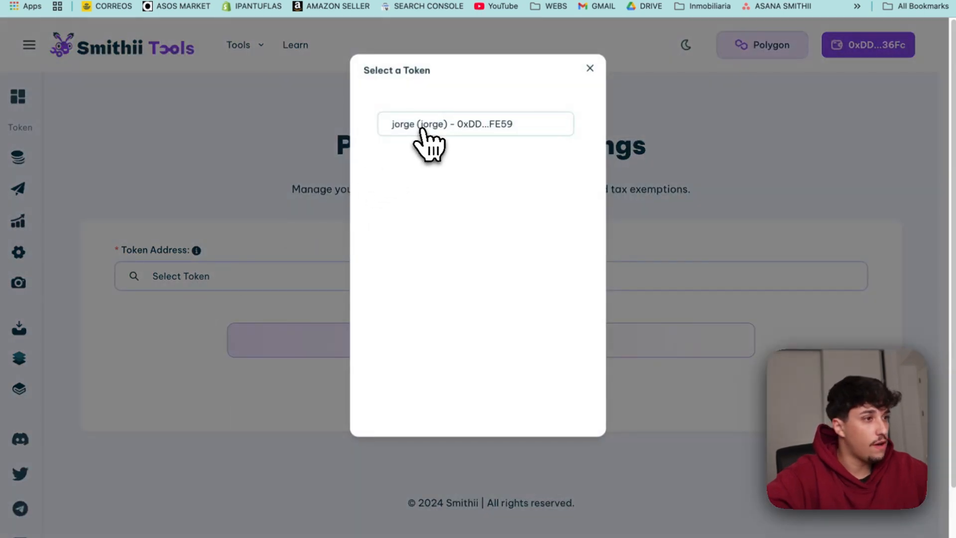
click(475, 124)
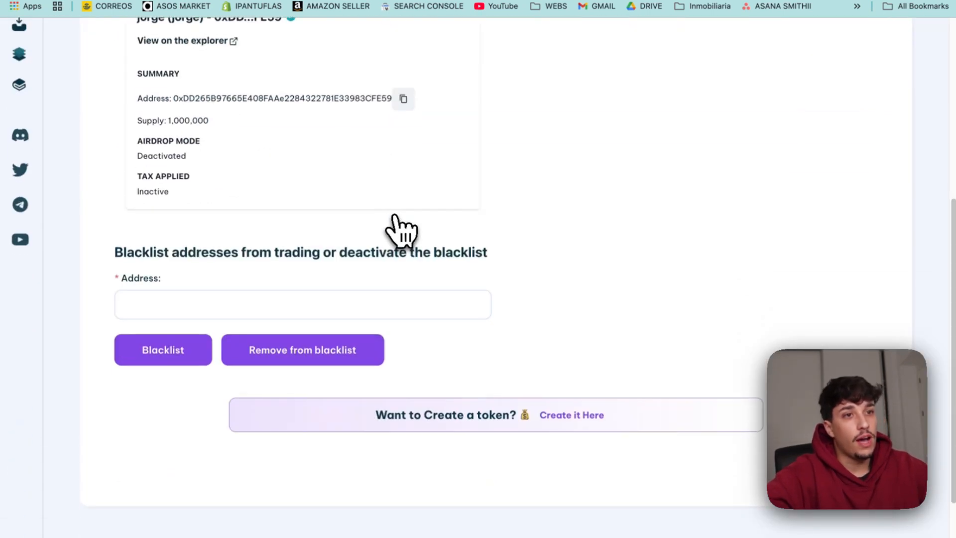
scroll(up, 3)
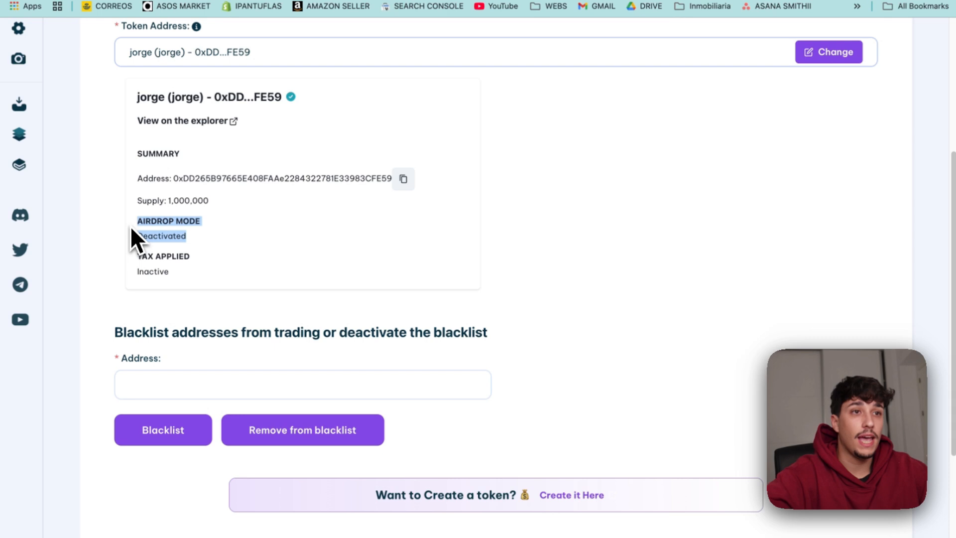
mouse_move(273, 238)
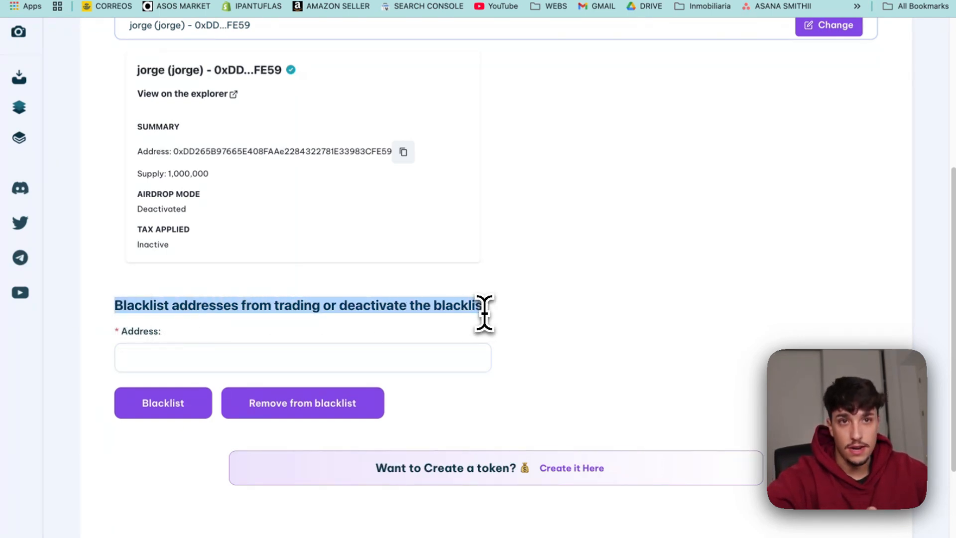
scroll(up, 3)
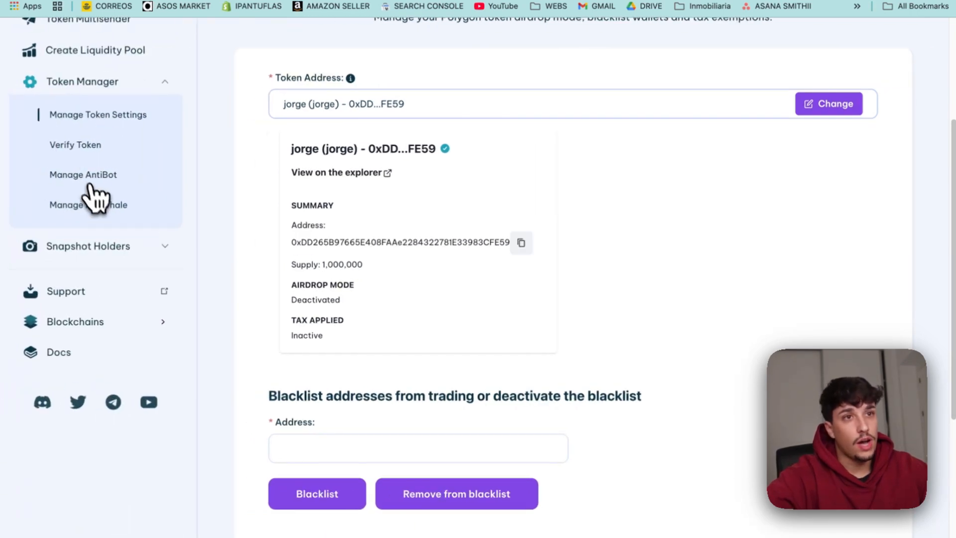
Select the jorge token as the AntiBot page's token address
click(83, 174)
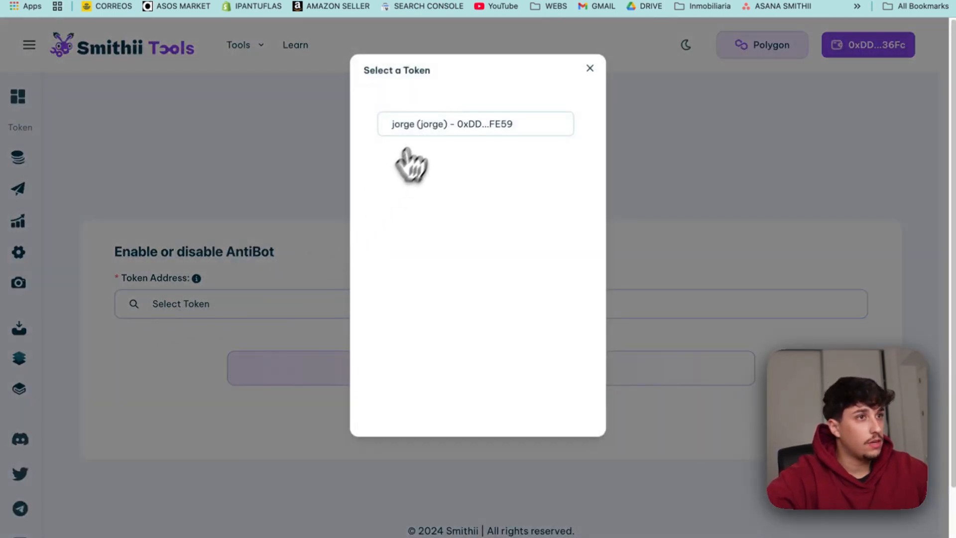
click(475, 125)
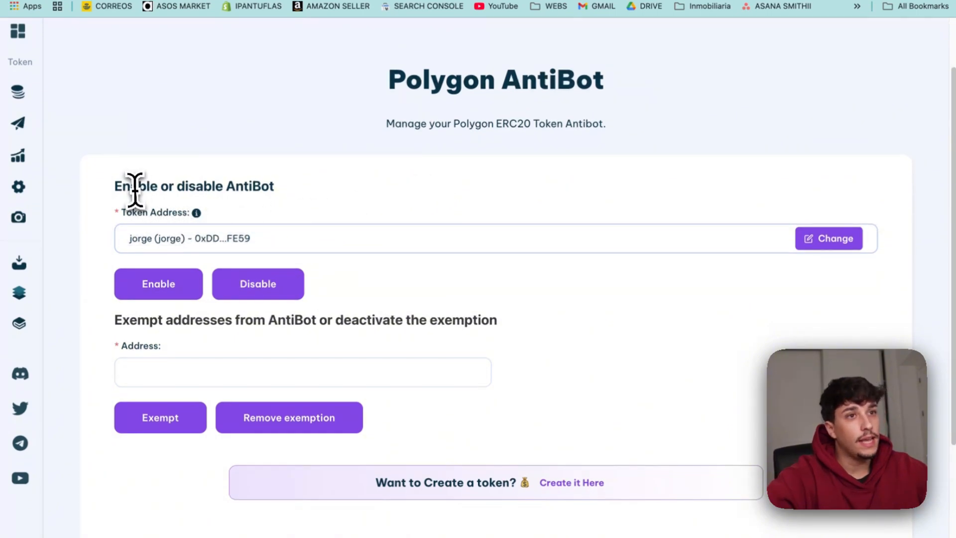
scroll(up, 3)
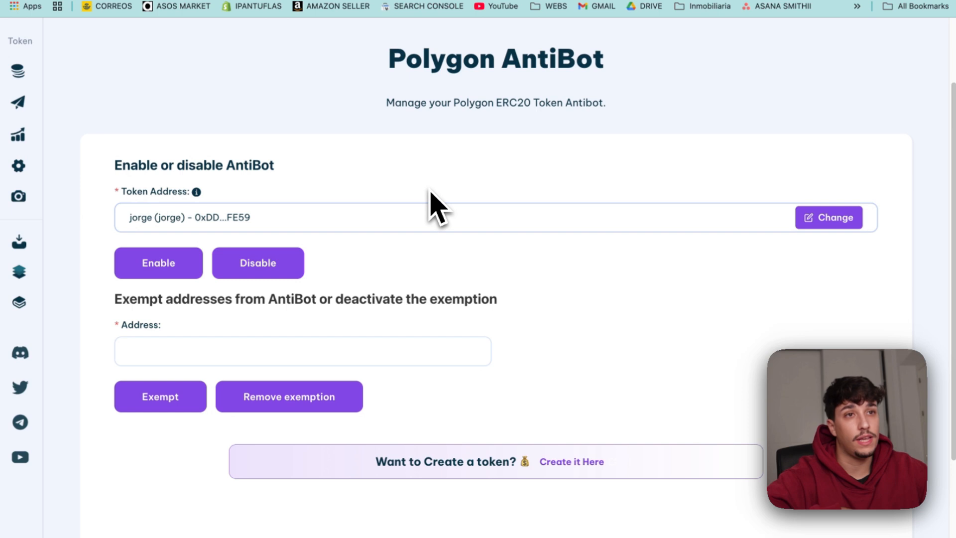
click(302, 351)
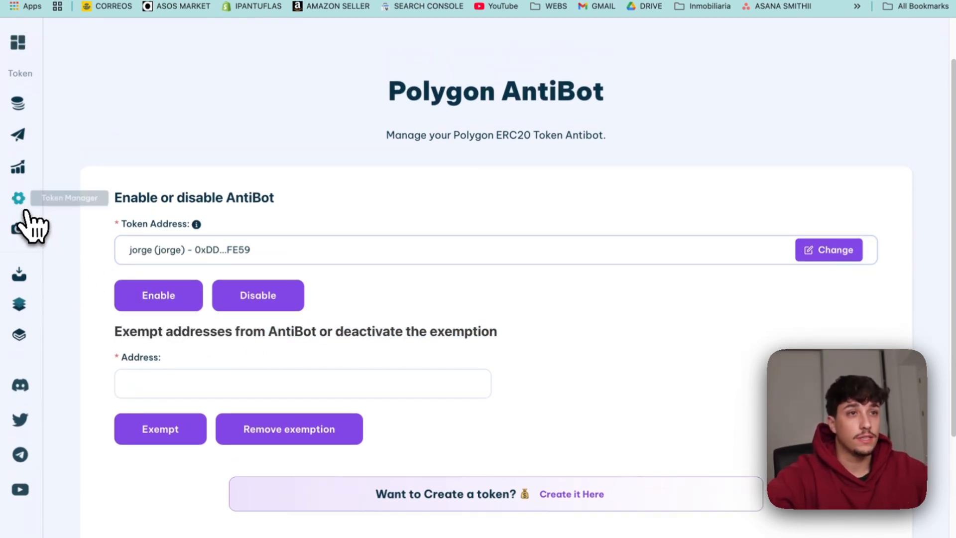
Open Manage Antiwhale from Token Manager and select the jorge token
click(19, 198)
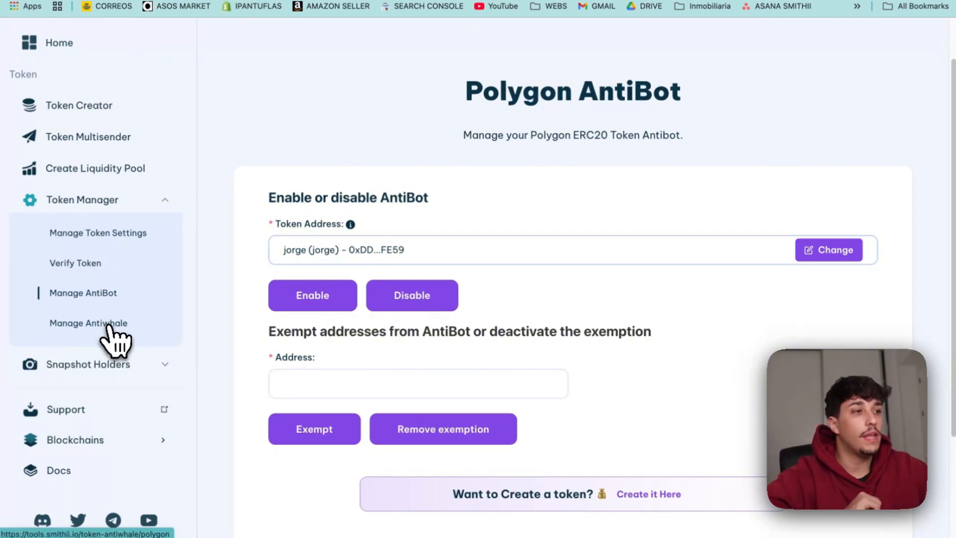
click(829, 250)
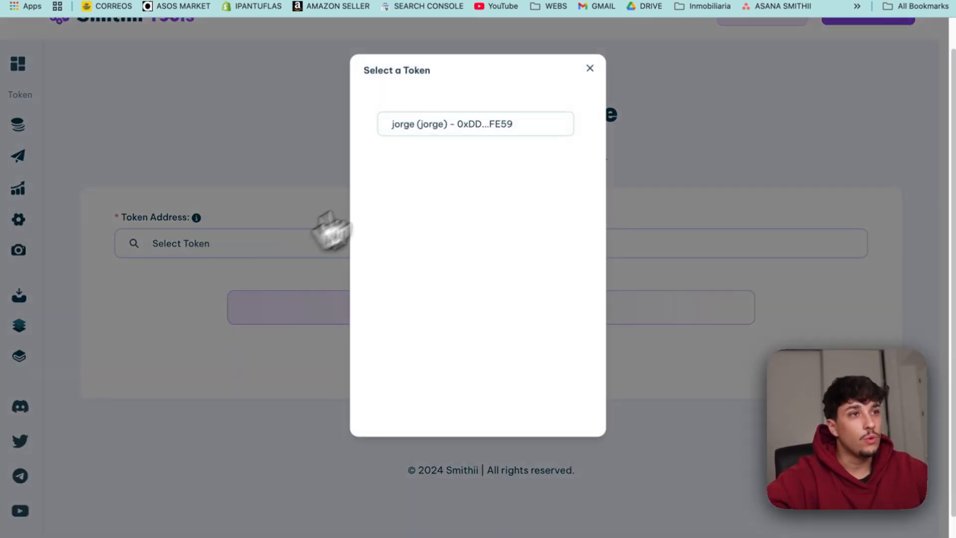
click(475, 124)
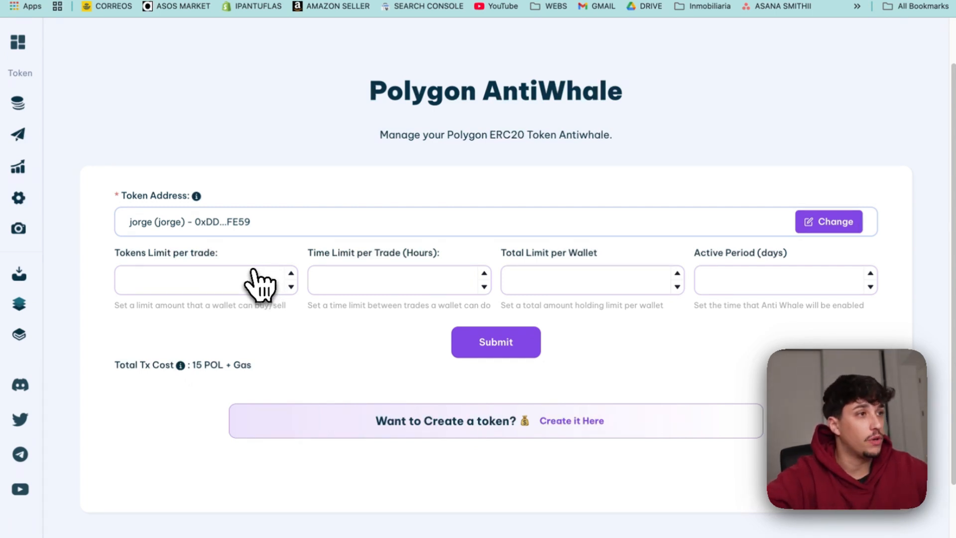
mouse_move(436, 324)
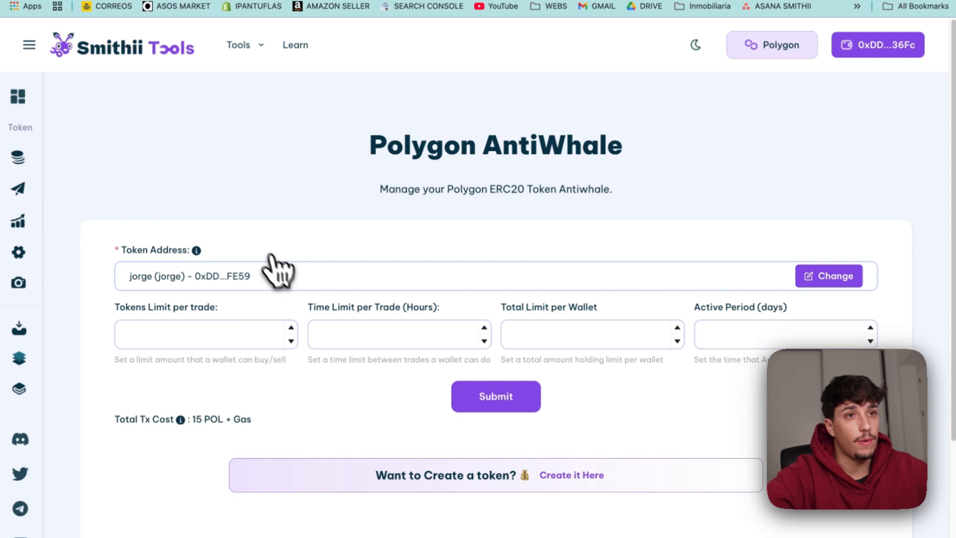
mouse_move(285, 255)
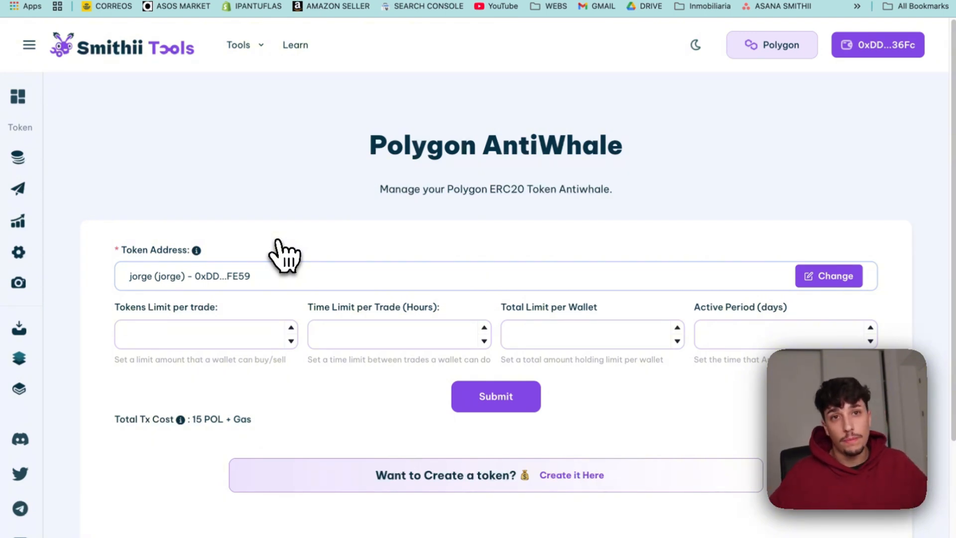
mouse_move(18, 221)
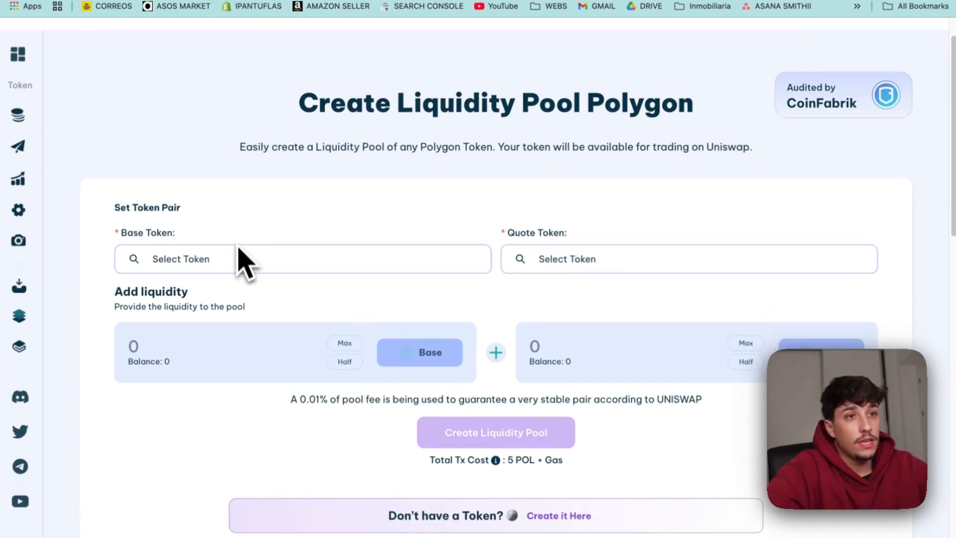
Choose jorge as base token and WMATIC as quote token for the pool
scroll(up, 3)
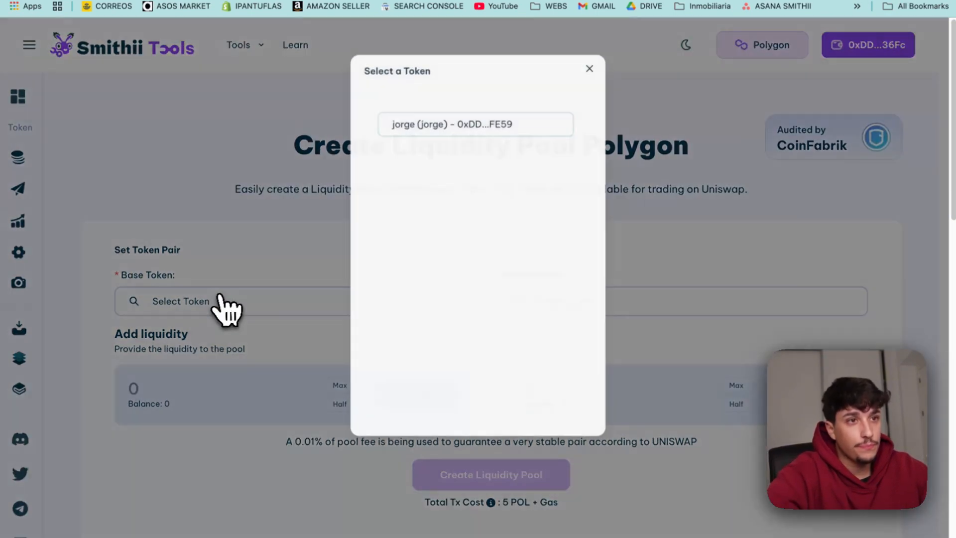
click(475, 125)
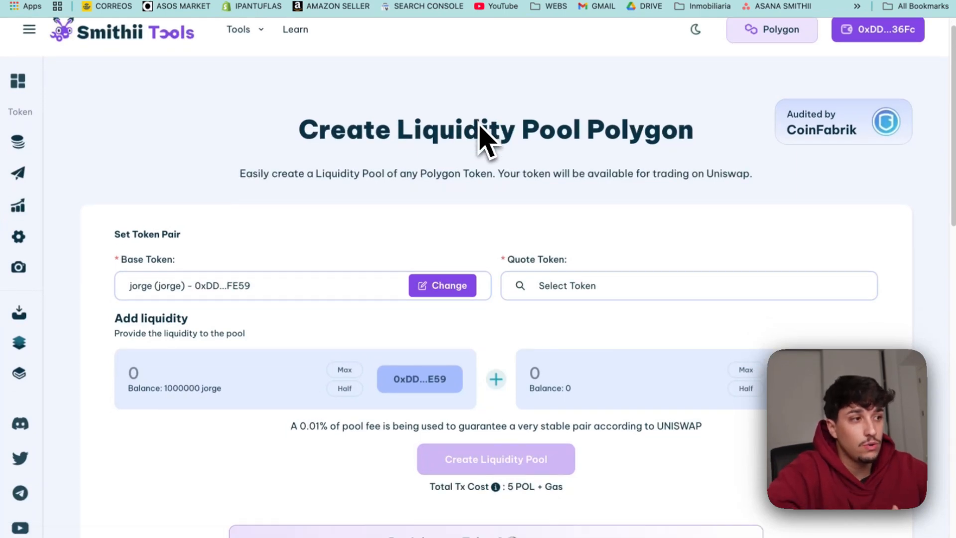
scroll(down, 3)
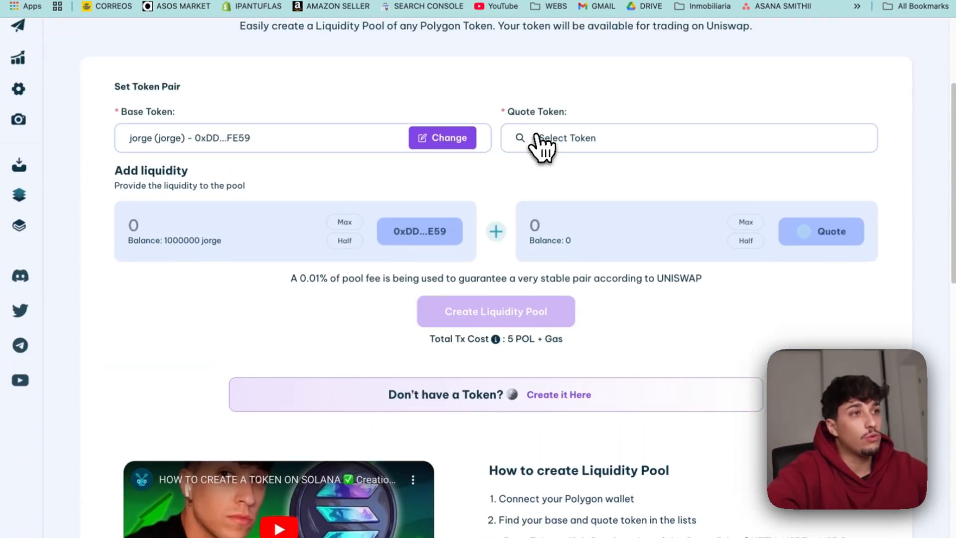
click(688, 138)
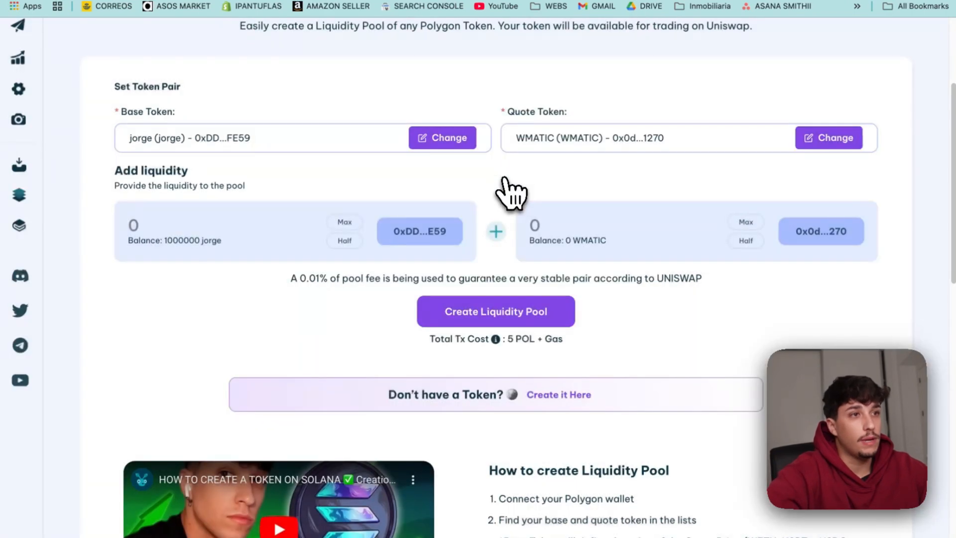
scroll(up, 3)
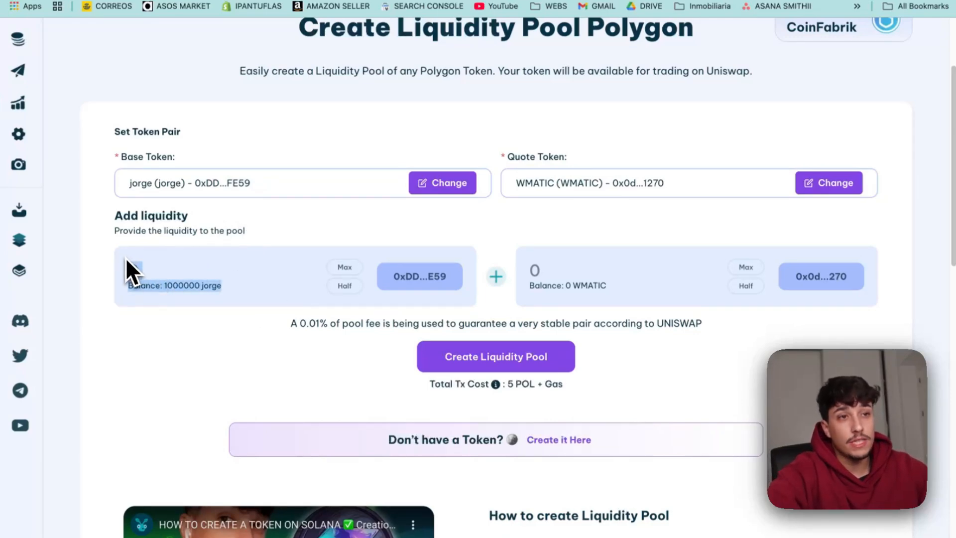
Enter 1,000,000 jorge tokens as the pool's base amount
click(344, 267)
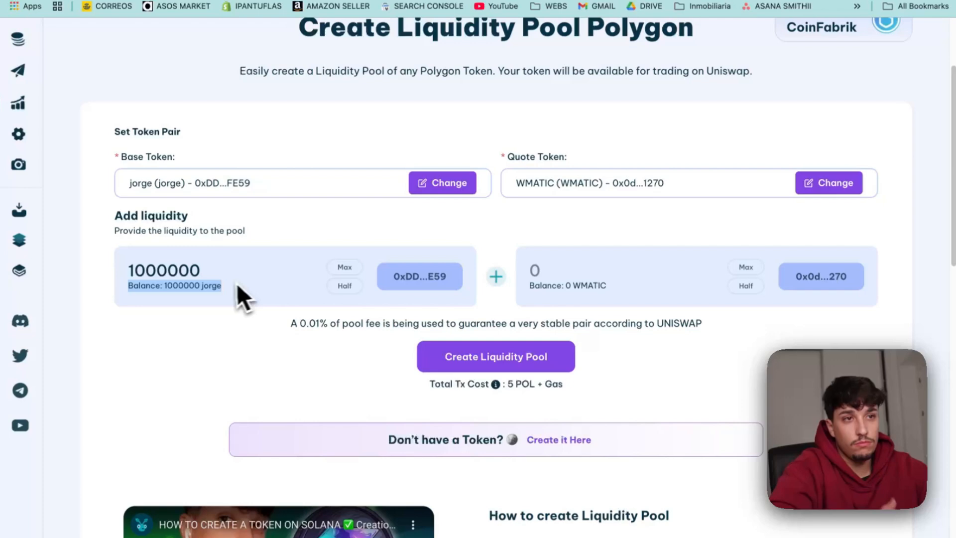
mouse_move(595, 311)
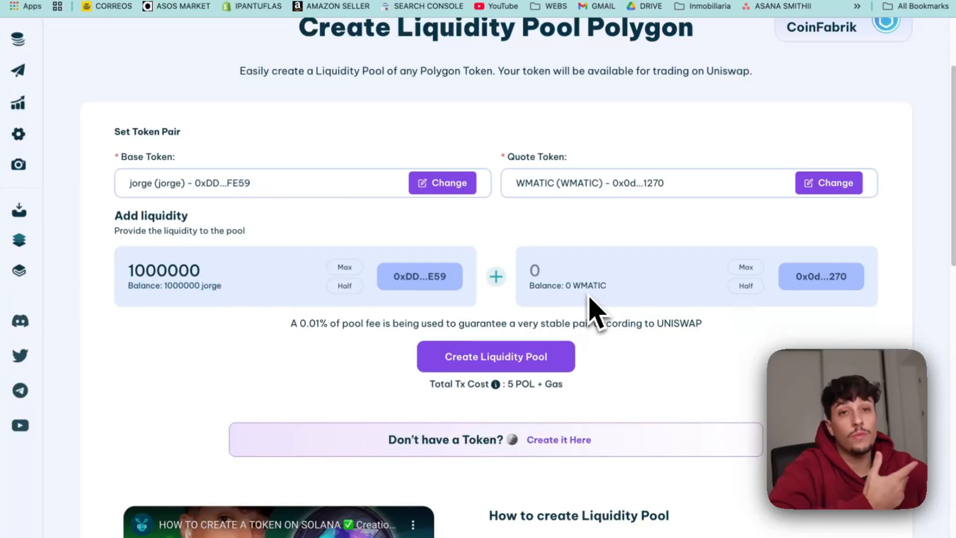
mouse_move(558, 310)
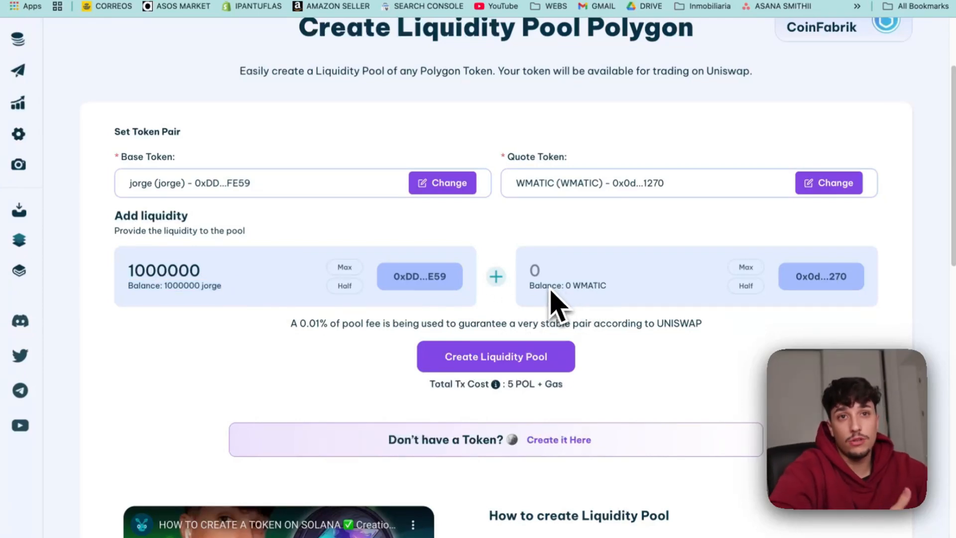
mouse_move(516, 317)
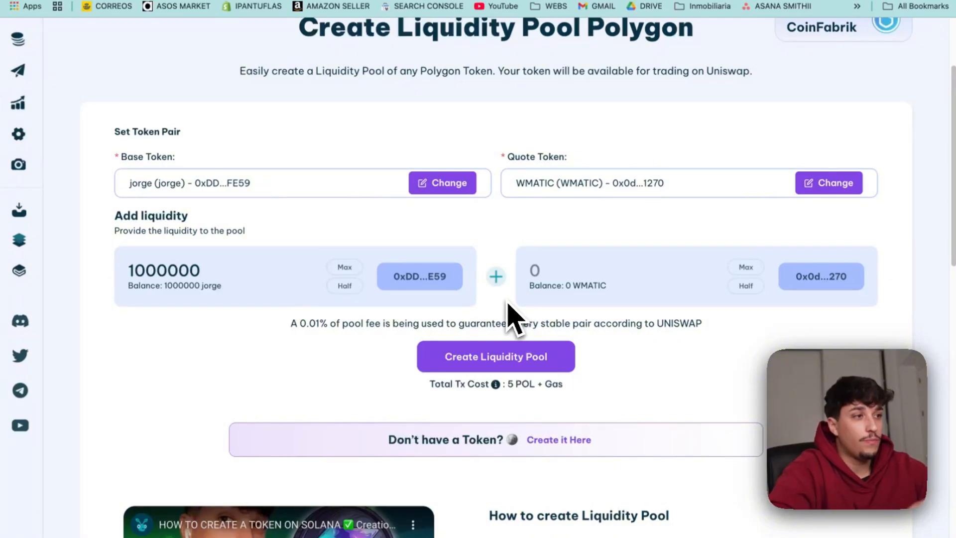
mouse_move(512, 317)
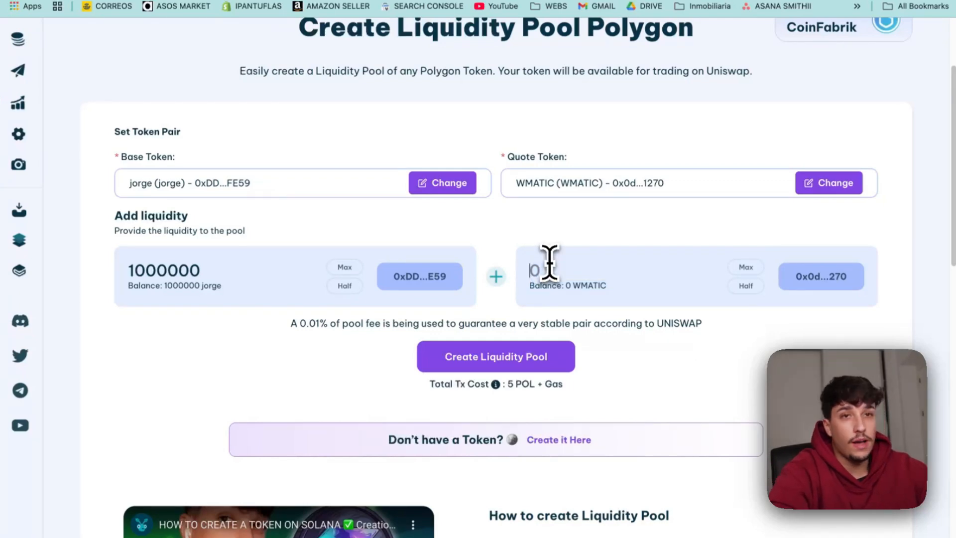
mouse_move(805, 190)
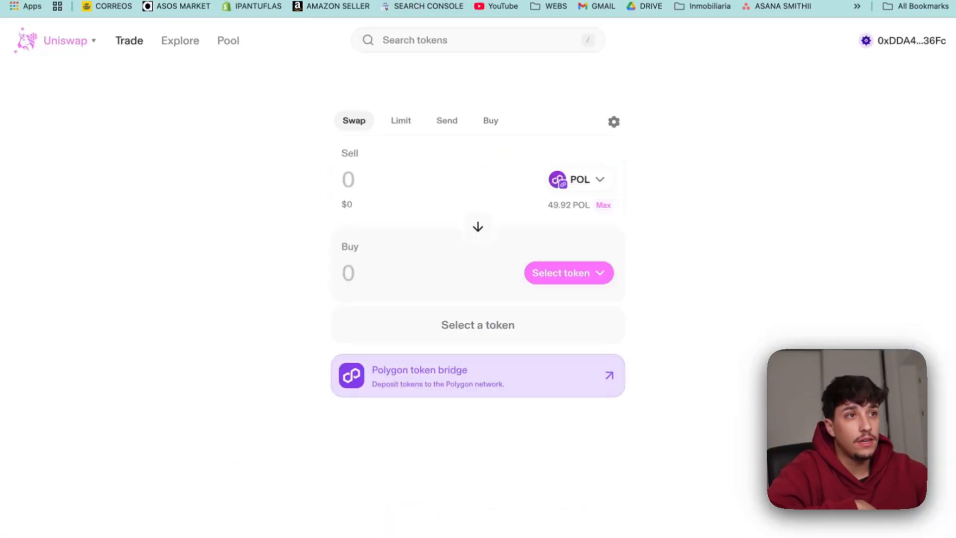
mouse_move(485, 323)
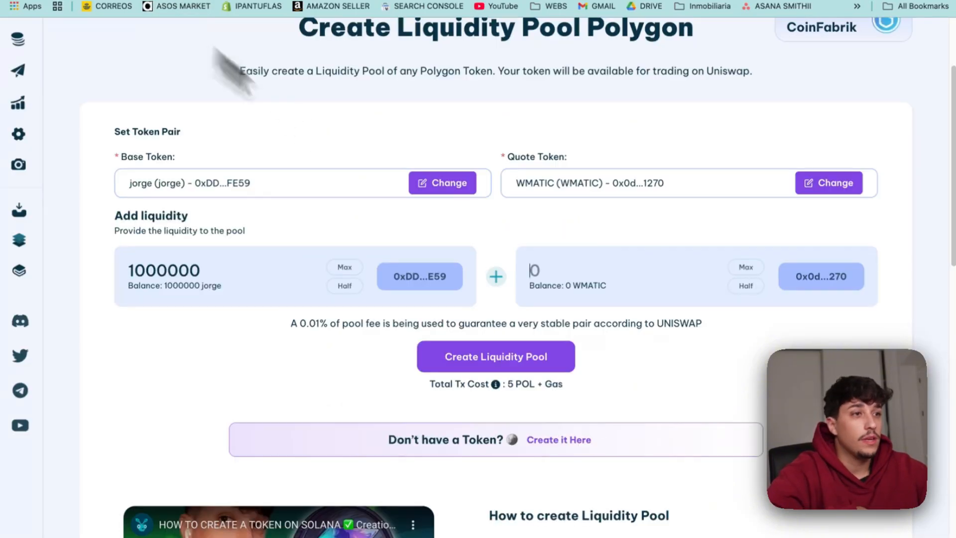
mouse_move(603, 347)
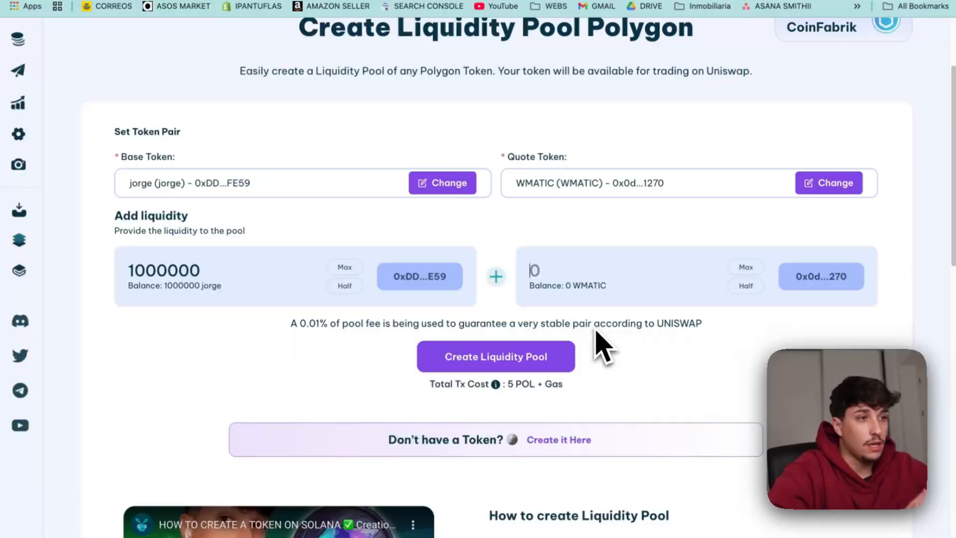